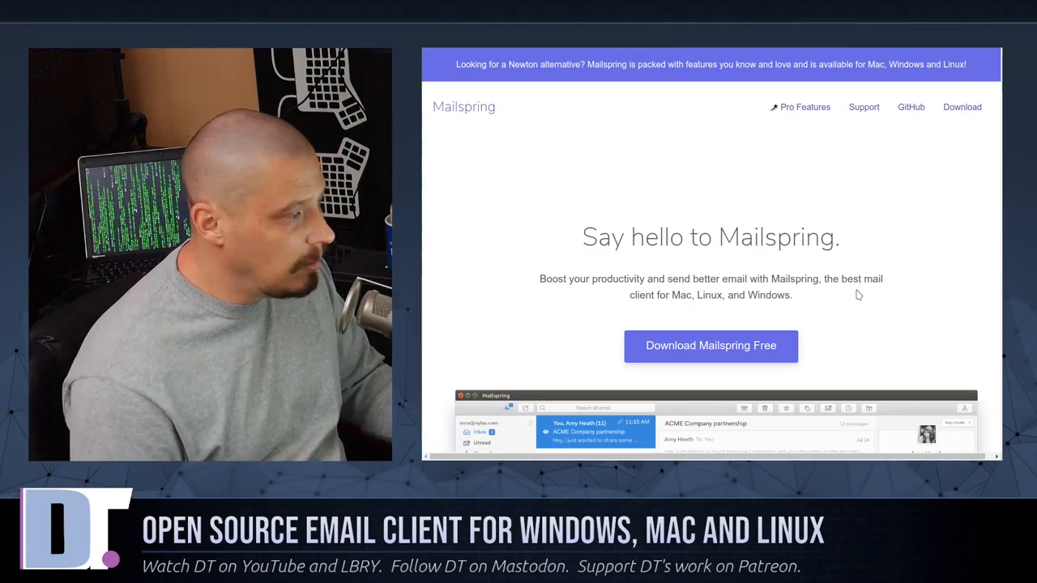
{"action": "scroll", "scroll_direction": "down", "scroll_amount": 3}
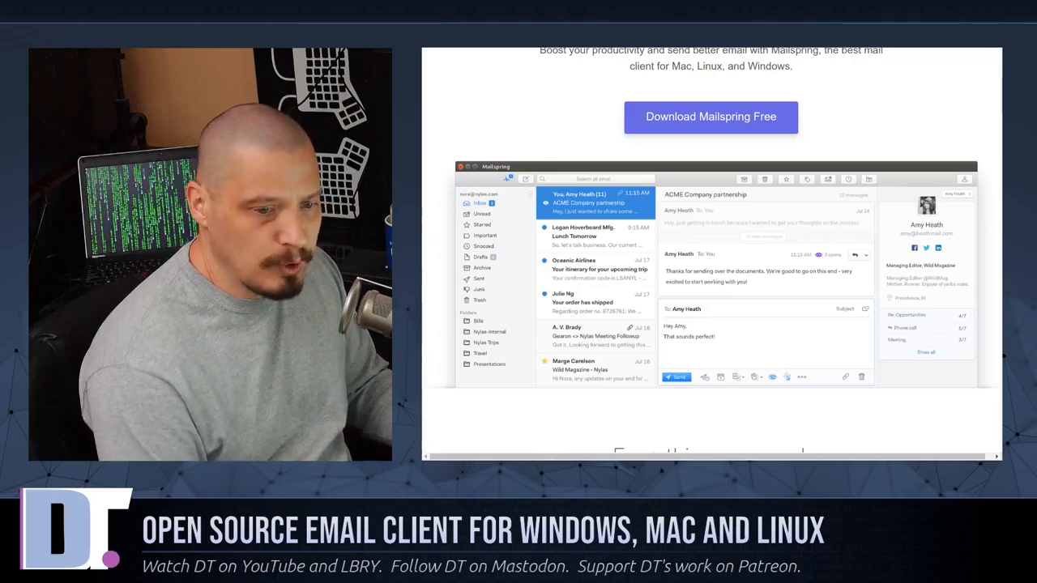
{"action": "scroll", "scroll_direction": "down", "scroll_amount": 3}
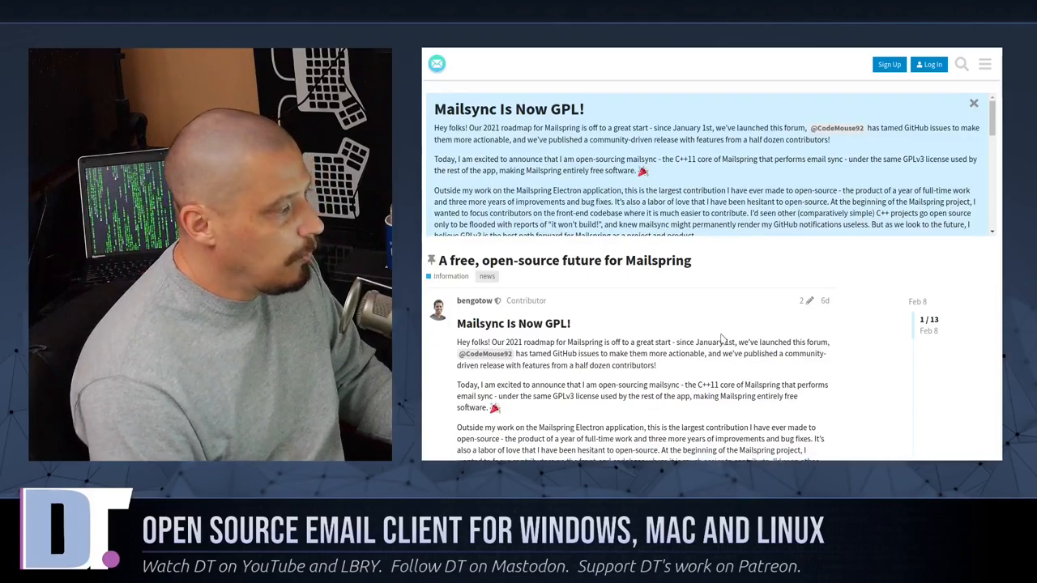
{"action": "scroll", "scroll_direction": "down", "scroll_amount": 3}
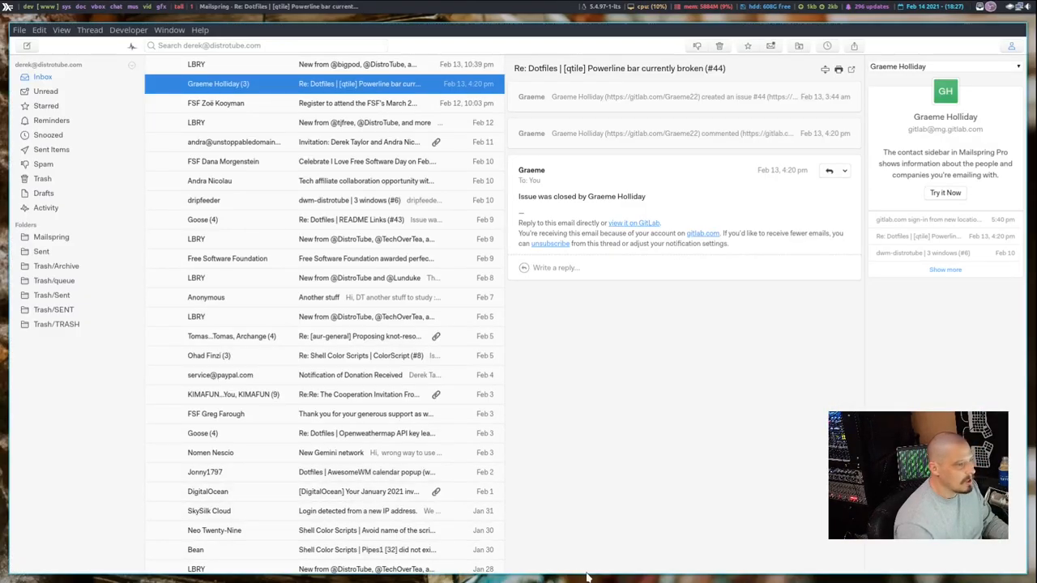
{"action": "mouse_move", "coordinate": [578, 525]}
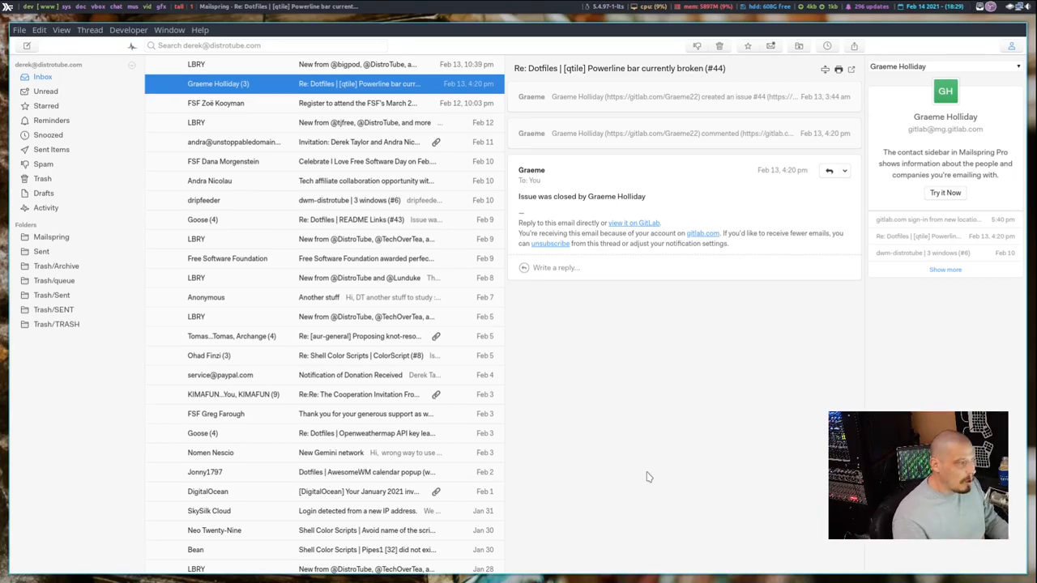
{"action": "mouse_move", "coordinate": [644, 371]}
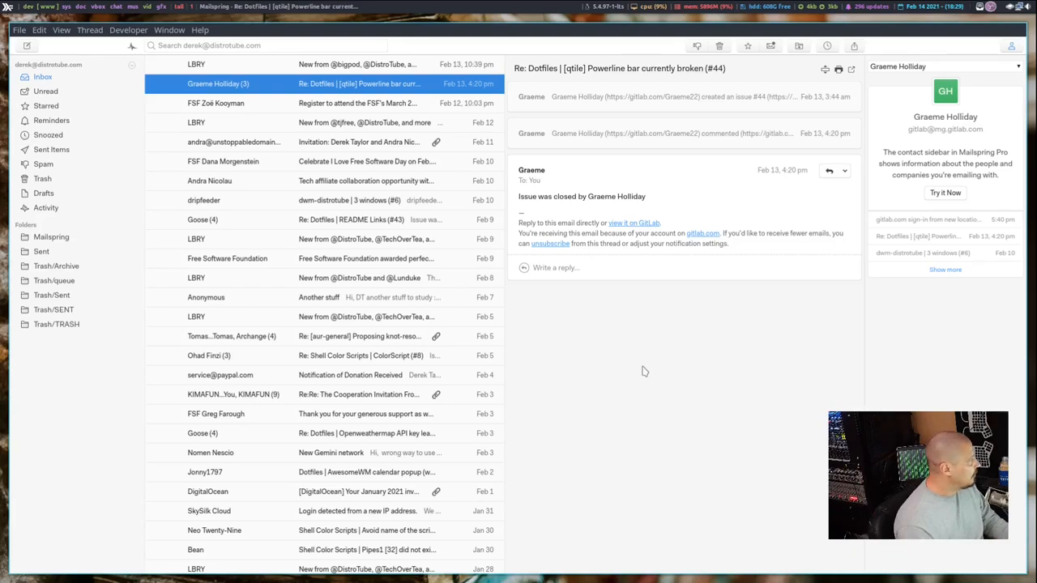
{"action": "mouse_move", "coordinate": [219, 317]}
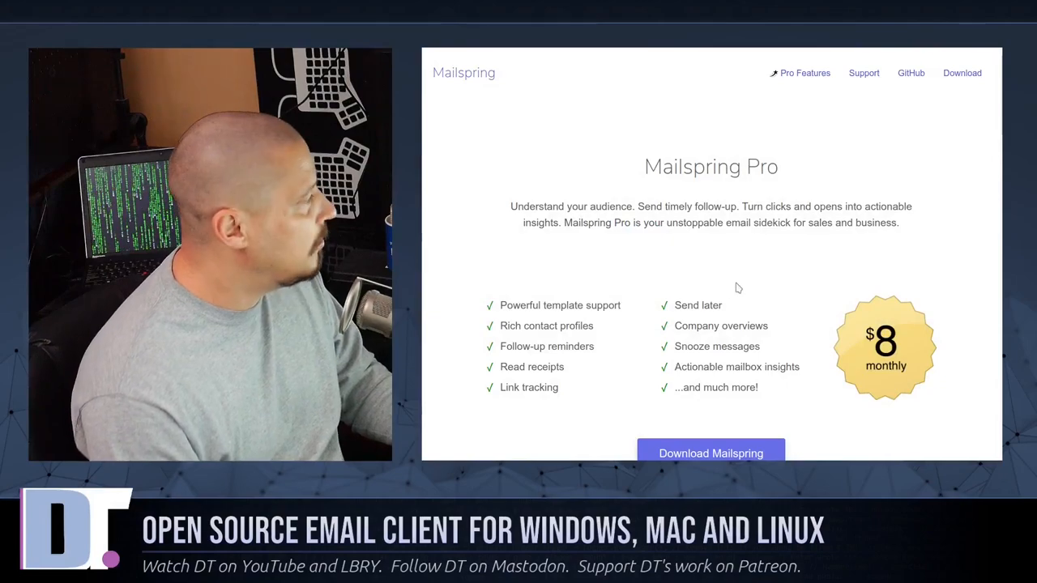
{"action": "scroll", "scroll_direction": "down", "scroll_amount": 3}
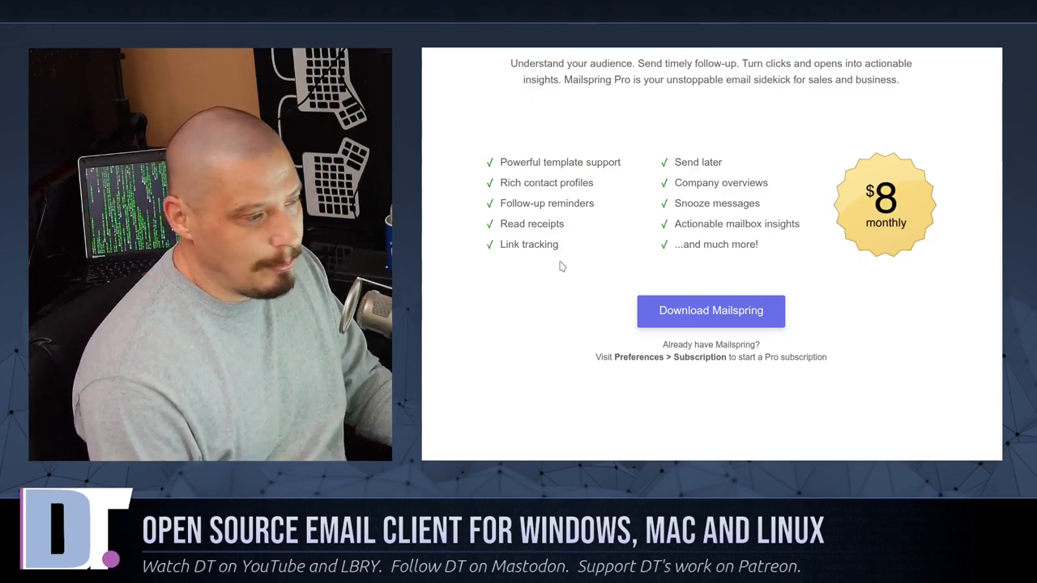
{"action": "mouse_move", "coordinate": [539, 310]}
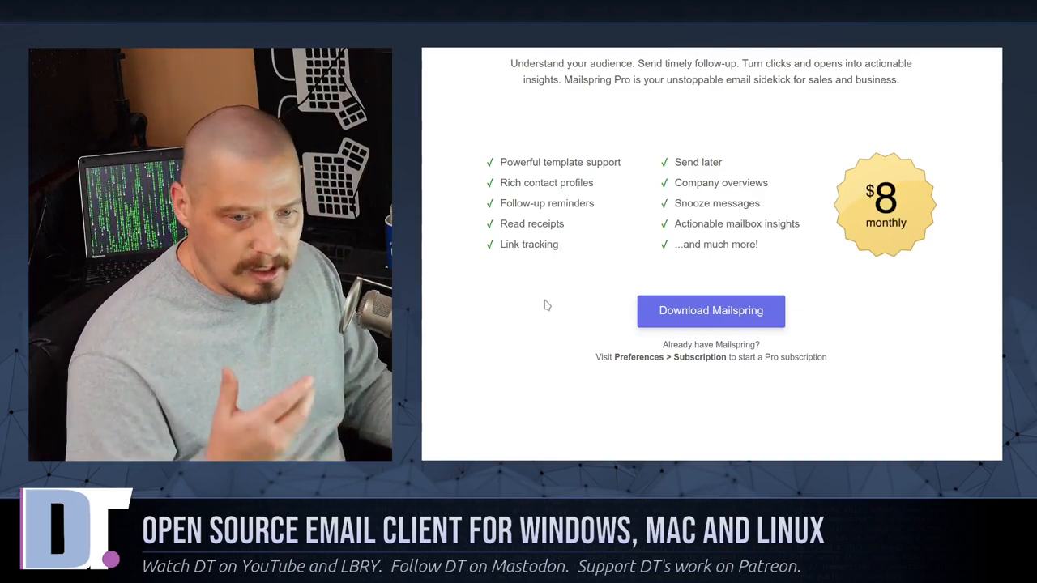
{"action": "mouse_move", "coordinate": [862, 273]}
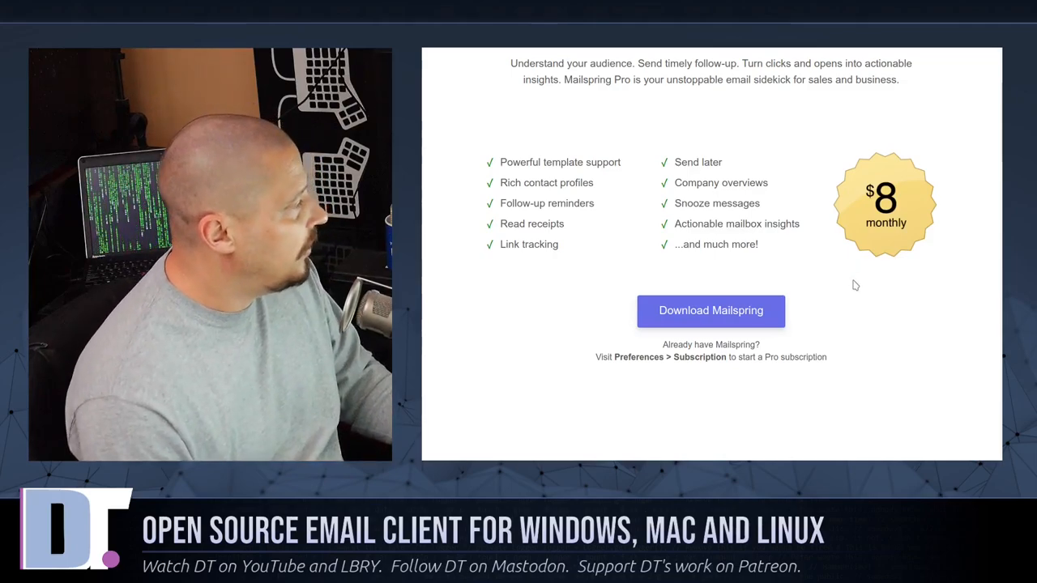
{"action": "mouse_move", "coordinate": [725, 172]}
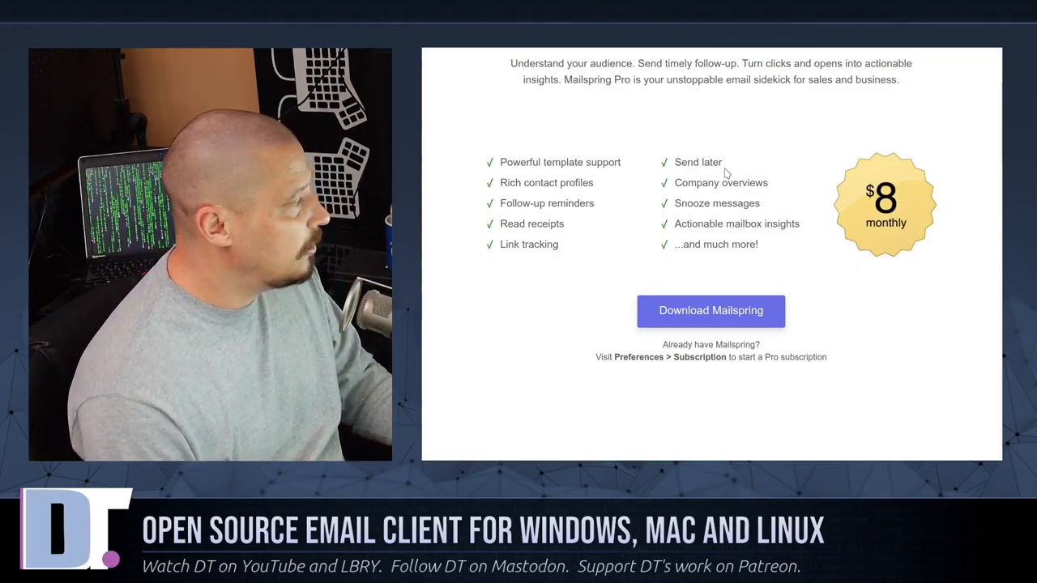
{"action": "mouse_move", "coordinate": [709, 205]}
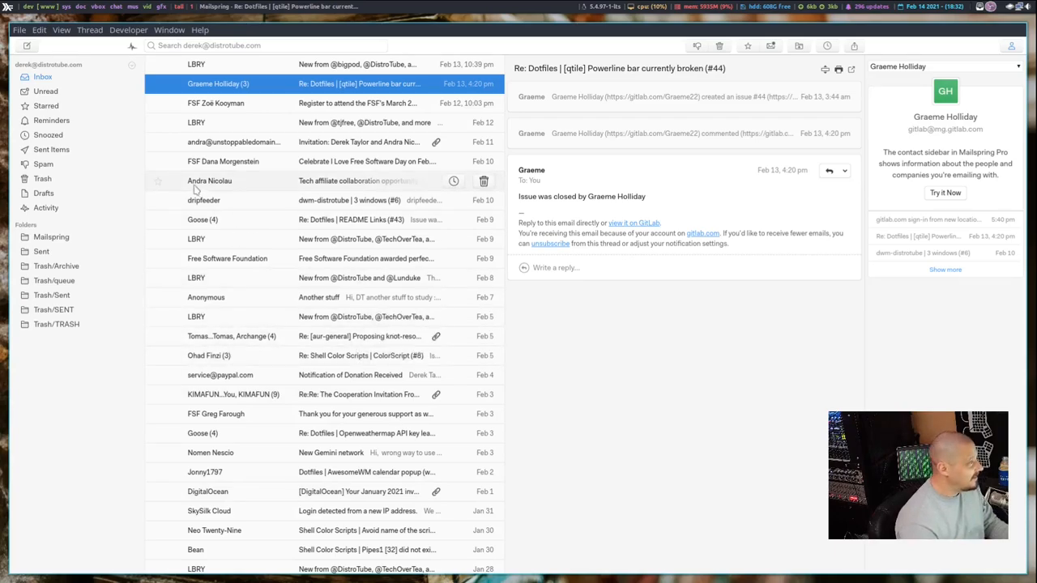
{"action": "mouse_move", "coordinate": [89, 497]}
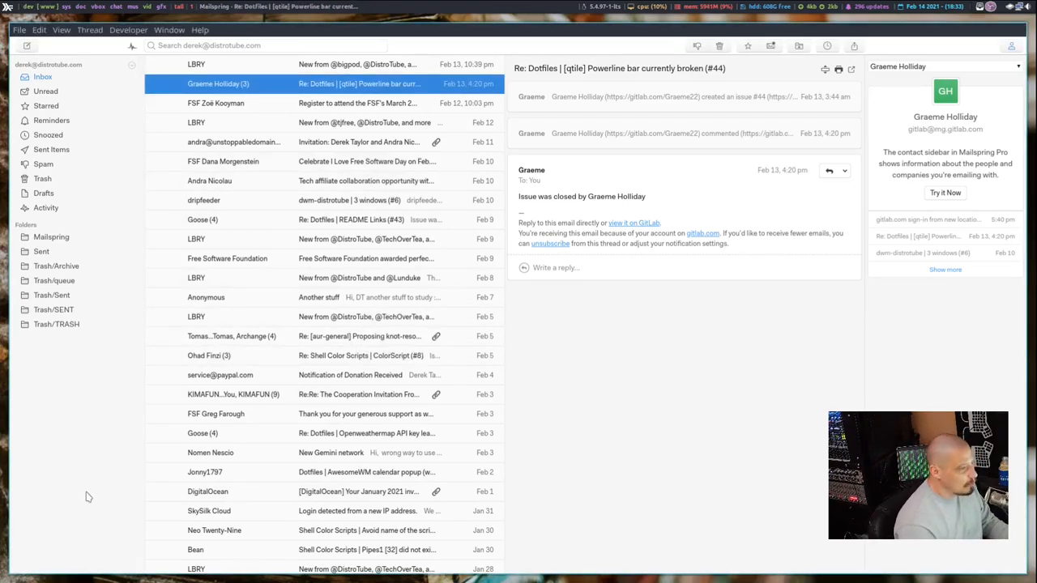
{"action": "mouse_move", "coordinate": [112, 331]}
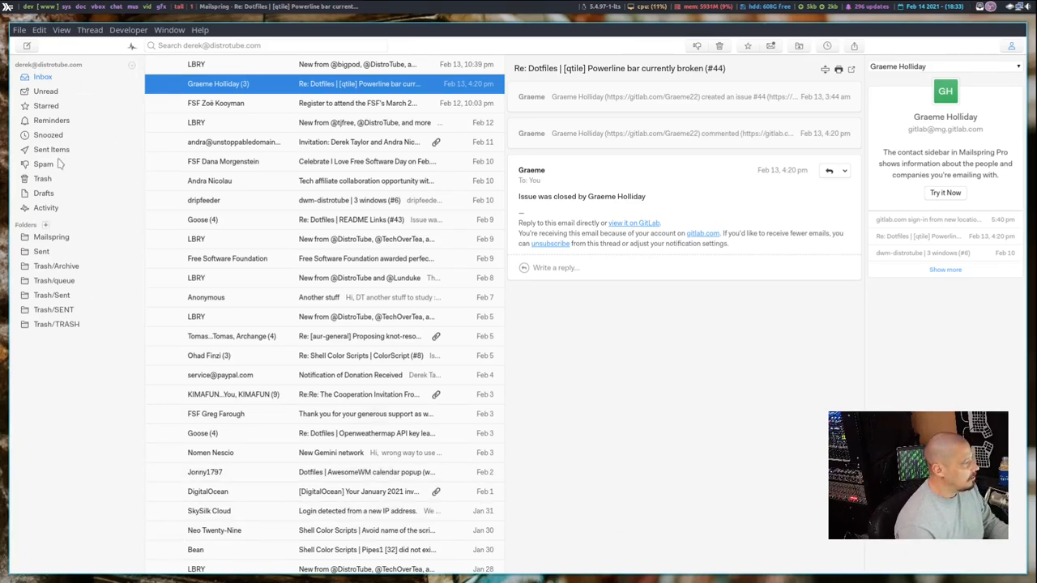
{"action": "mouse_move", "coordinate": [71, 471]}
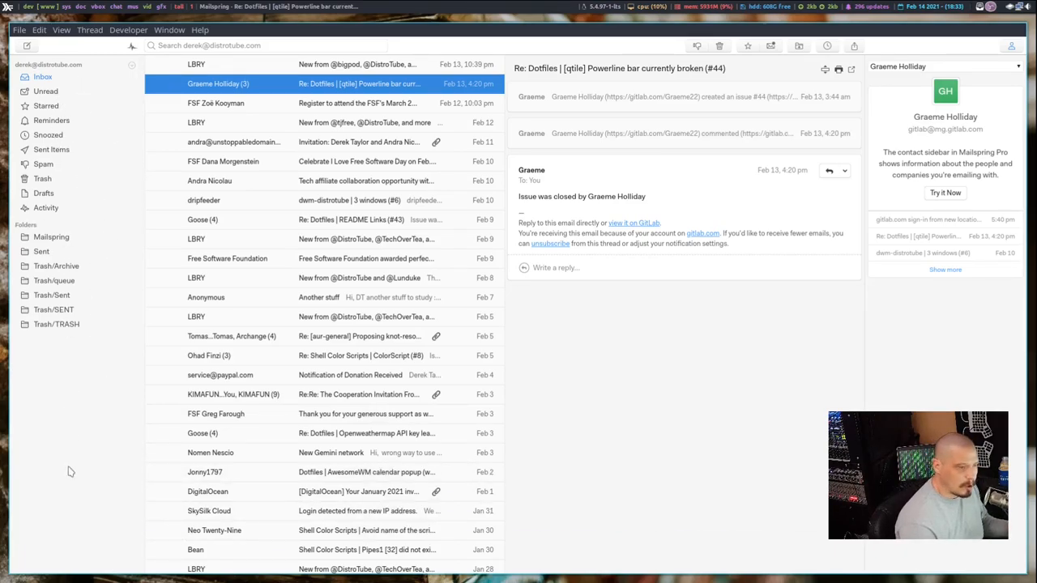
{"action": "mouse_move", "coordinate": [99, 424]}
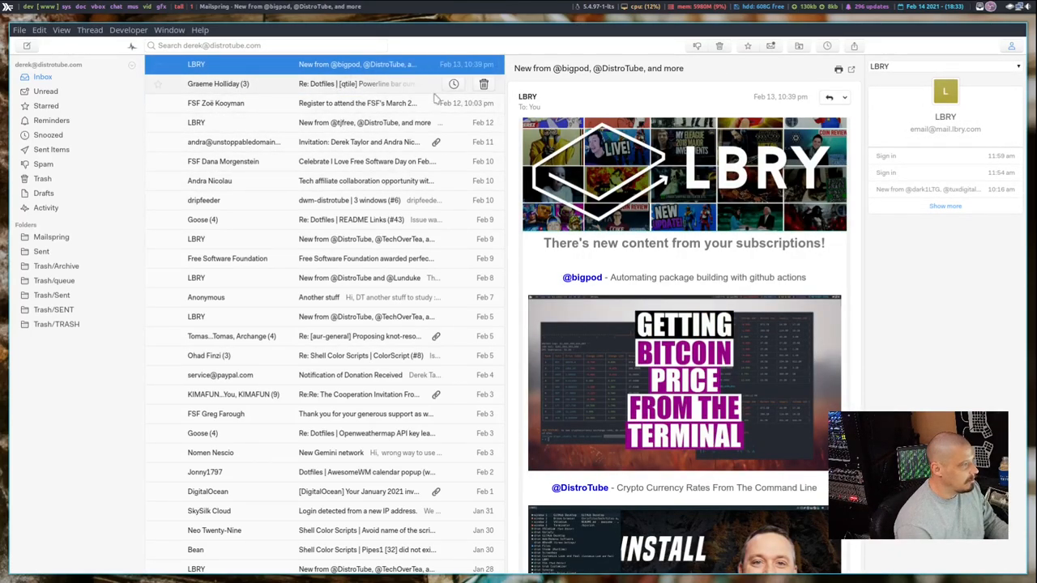
{"action": "scroll", "scroll_direction": "down", "scroll_amount": 3}
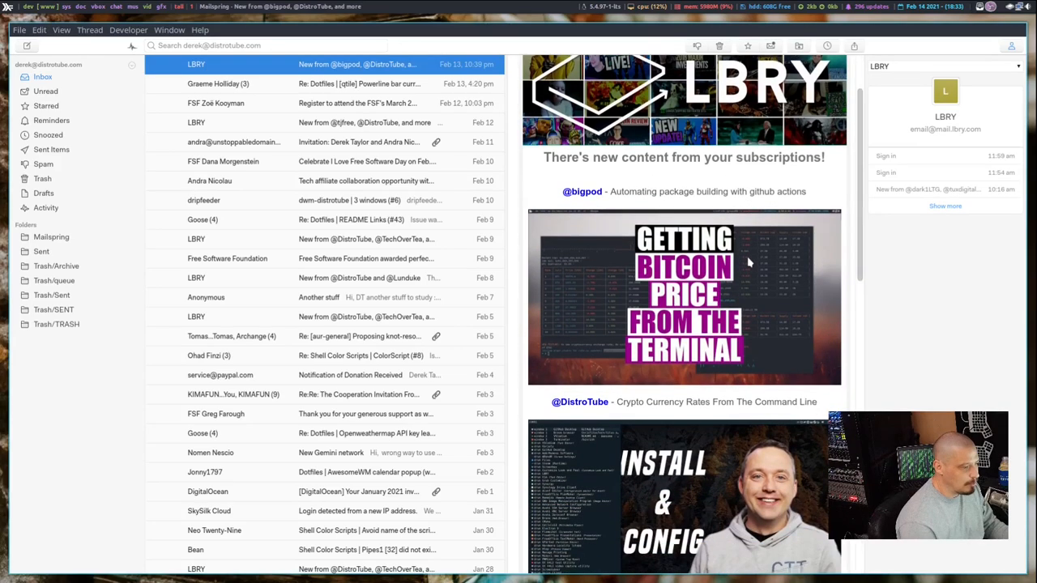
{"action": "scroll", "scroll_direction": "down", "scroll_amount": 3}
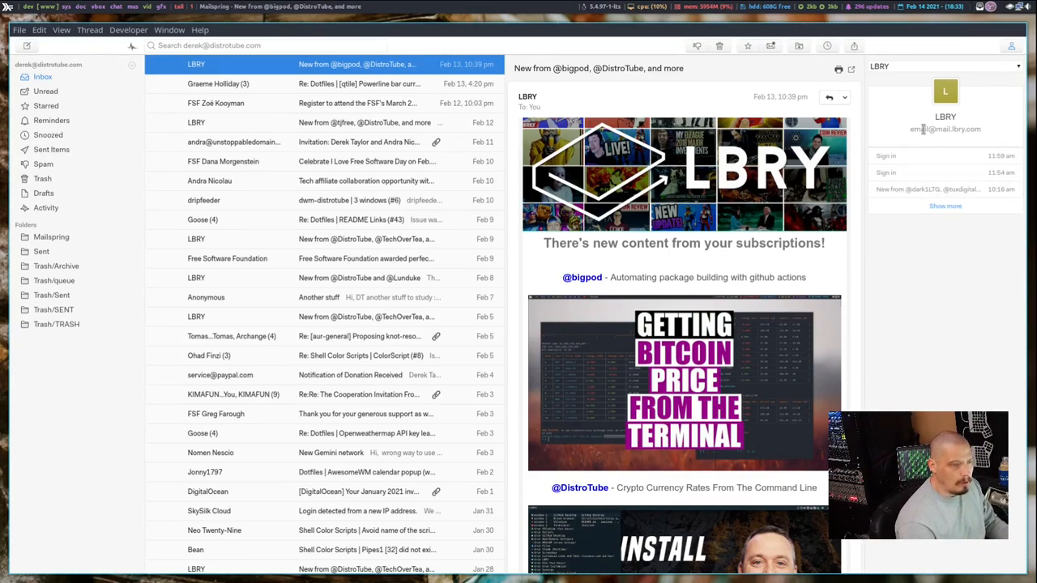
{"action": "mouse_move", "coordinate": [911, 146]}
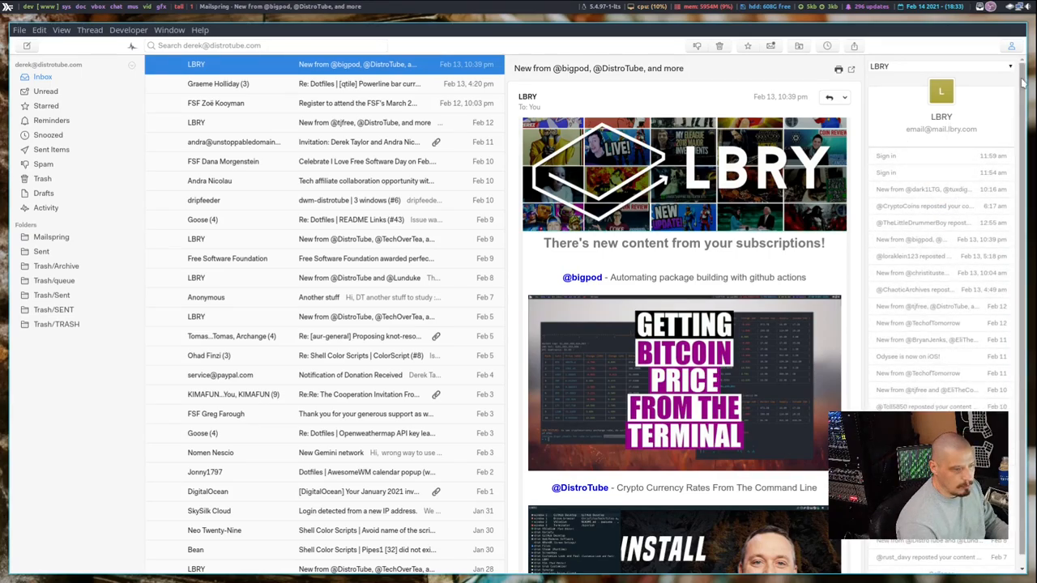
{"action": "scroll", "scroll_direction": "down", "scroll_amount": 3}
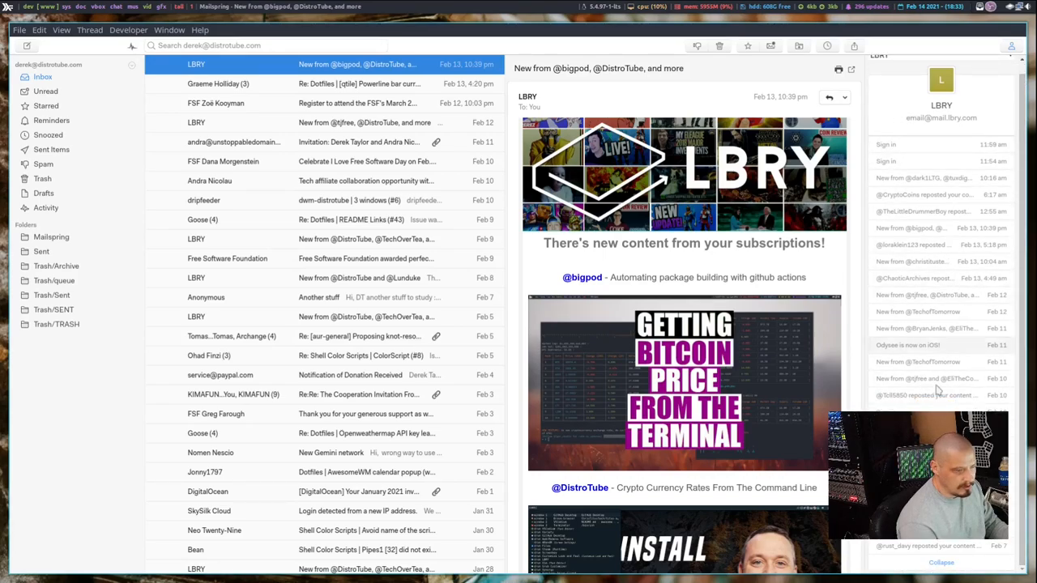
{"action": "left_click", "coordinate": [923, 194]}
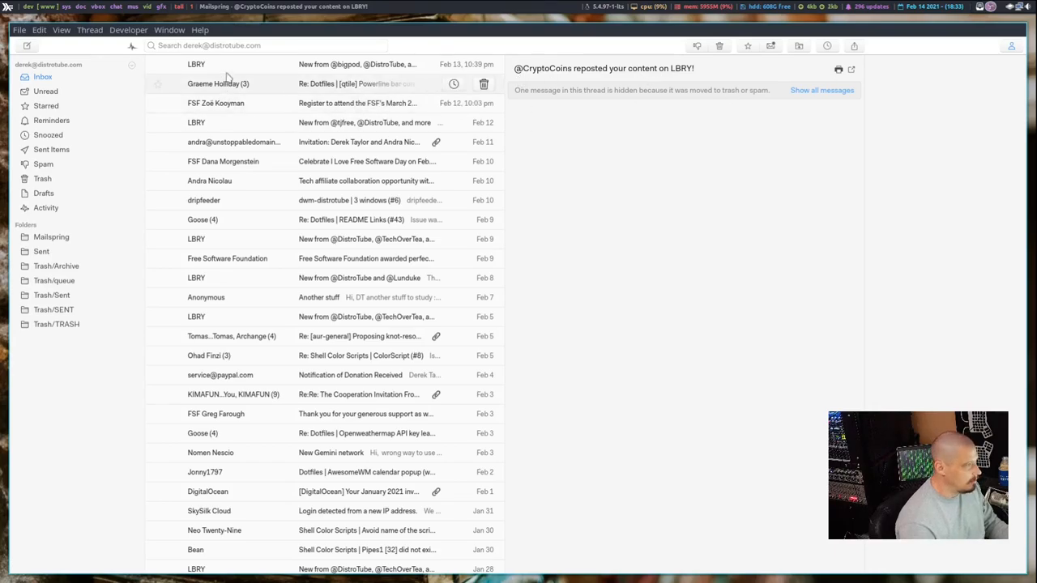
{"action": "left_click", "coordinate": [196, 64]}
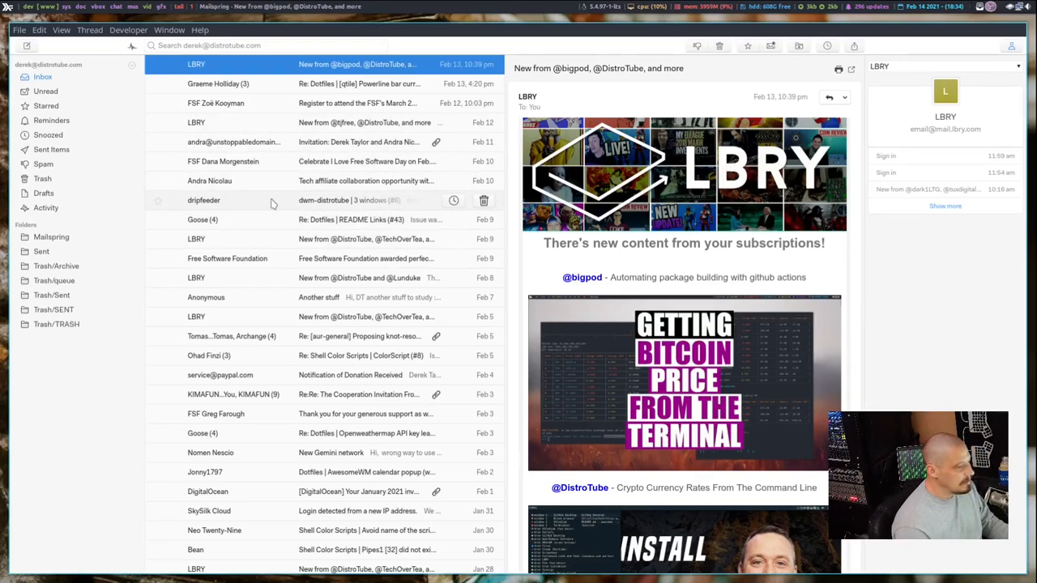
{"action": "mouse_move", "coordinate": [98, 47]}
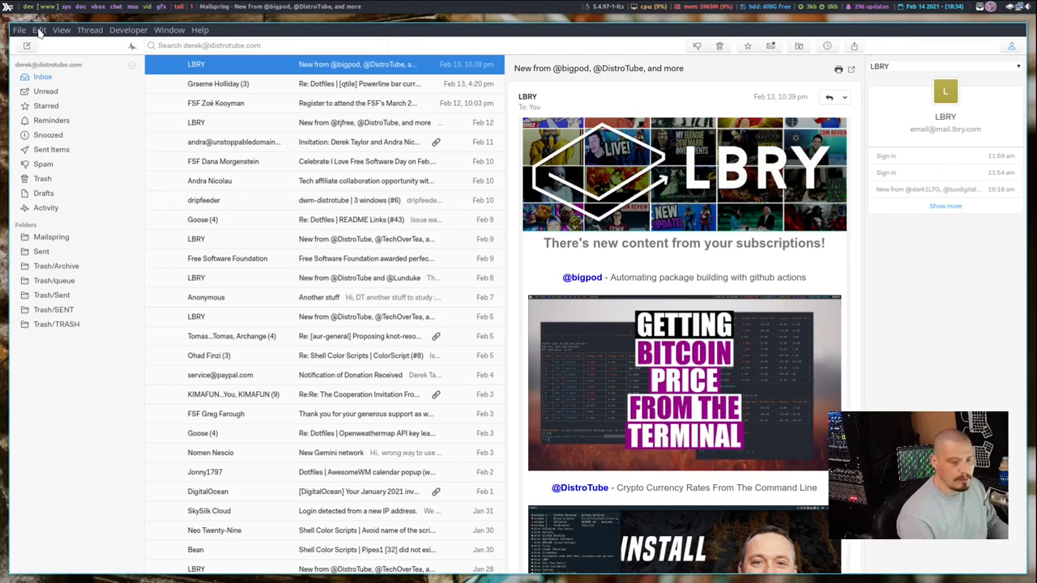
Apply the Dark theme from Edit > Change Theme.
{"action": "left_click", "coordinate": [39, 30]}
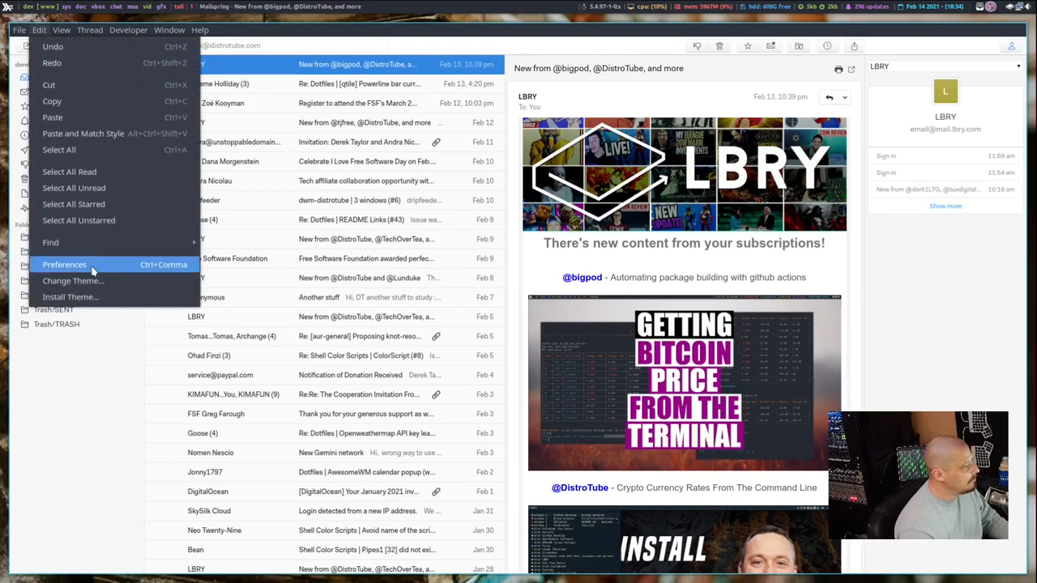
{"action": "left_click", "coordinate": [70, 296]}
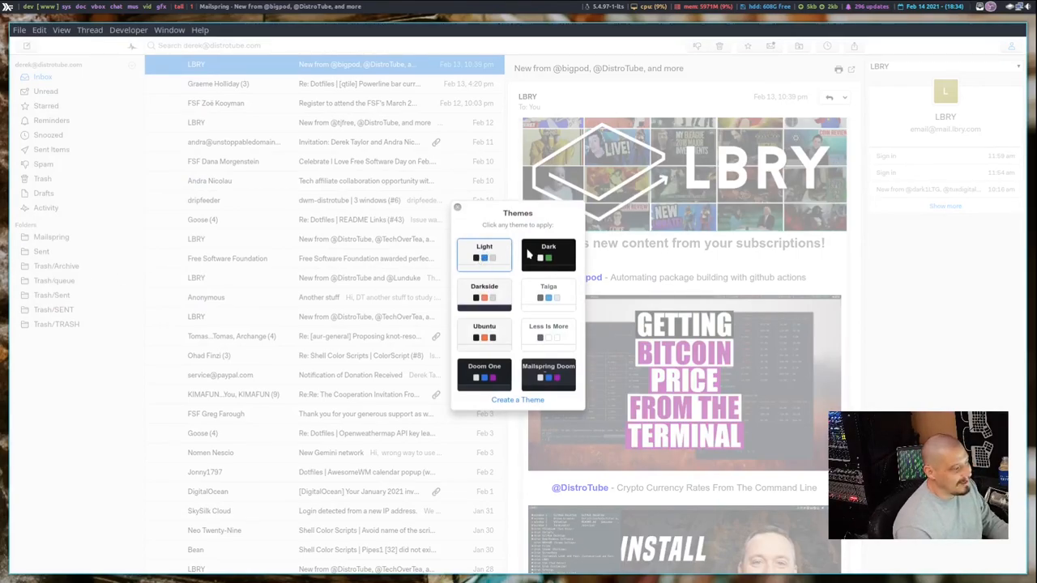
{"action": "left_click", "coordinate": [548, 255]}
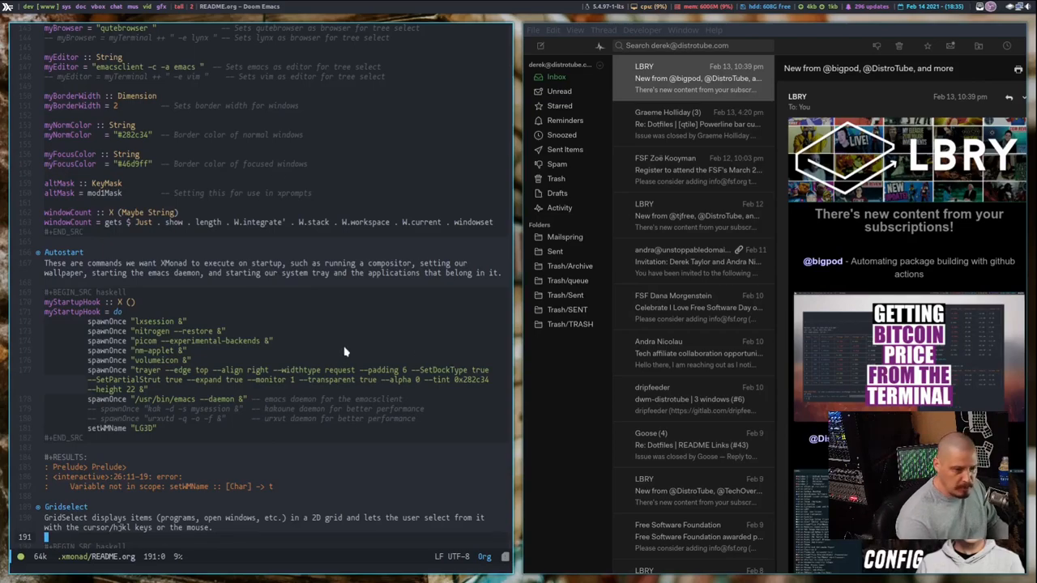
{"action": "mouse_move", "coordinate": [347, 324]}
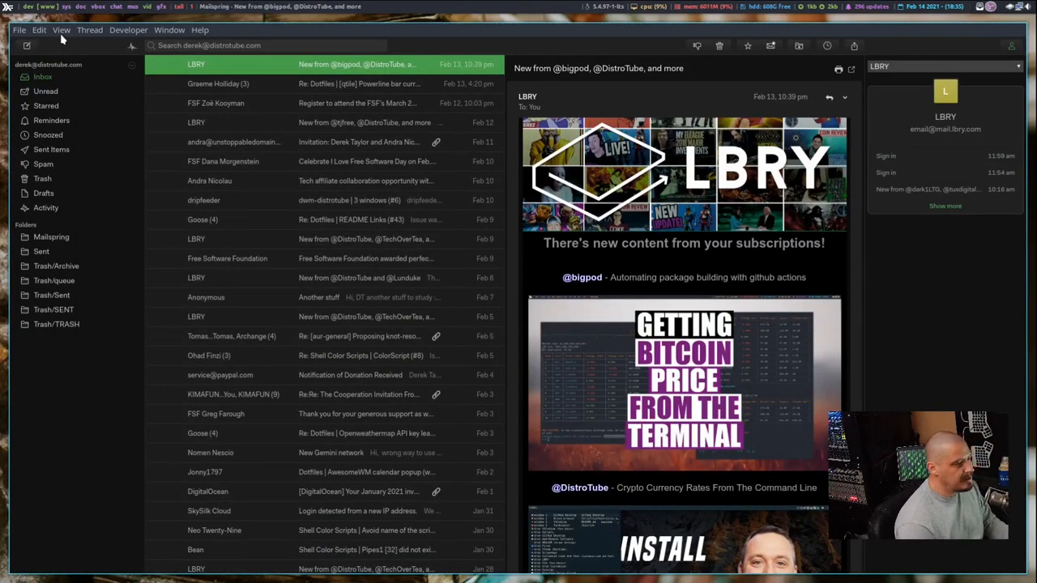
Choose Edit > Install Theme... to add a theme from disk.
{"action": "left_click", "coordinate": [39, 30]}
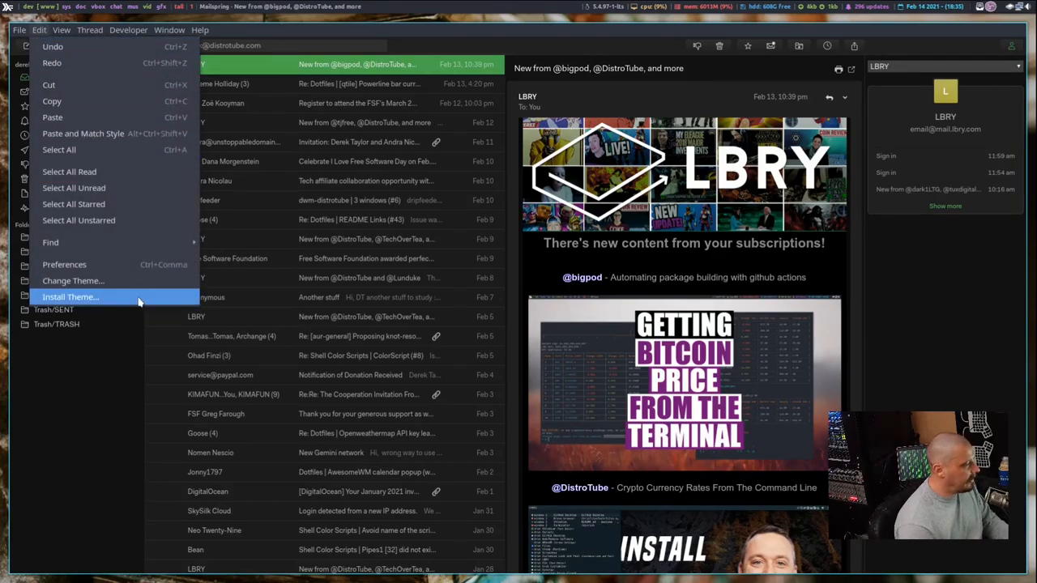
{"action": "left_click", "coordinate": [71, 296]}
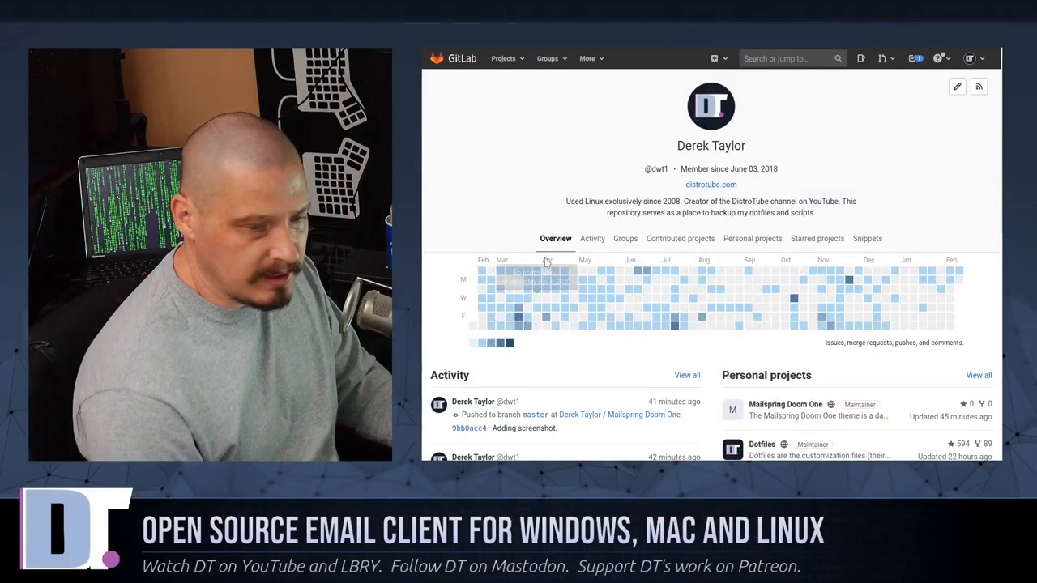
{"action": "mouse_move", "coordinate": [931, 167]}
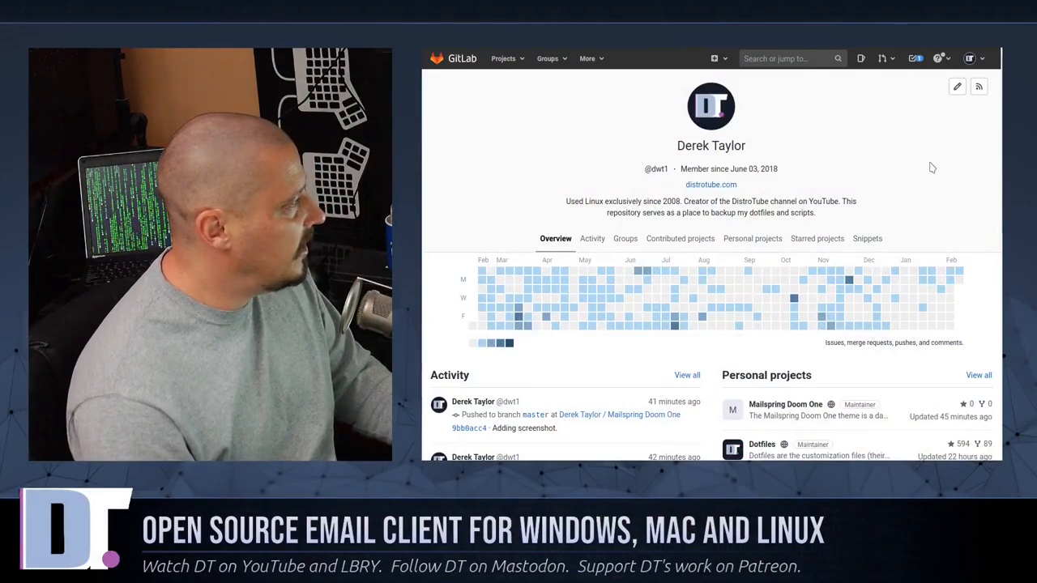
Open the Mailspring Doom One project from the GitLab profile and scroll to its README.
{"action": "scroll", "scroll_direction": "down", "scroll_amount": 3}
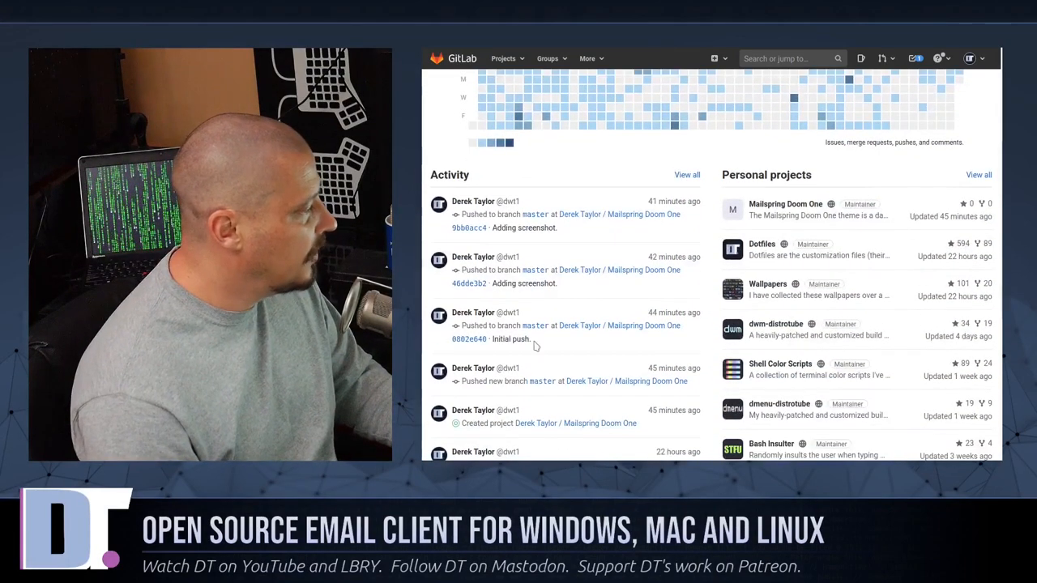
{"action": "mouse_move", "coordinate": [784, 204]}
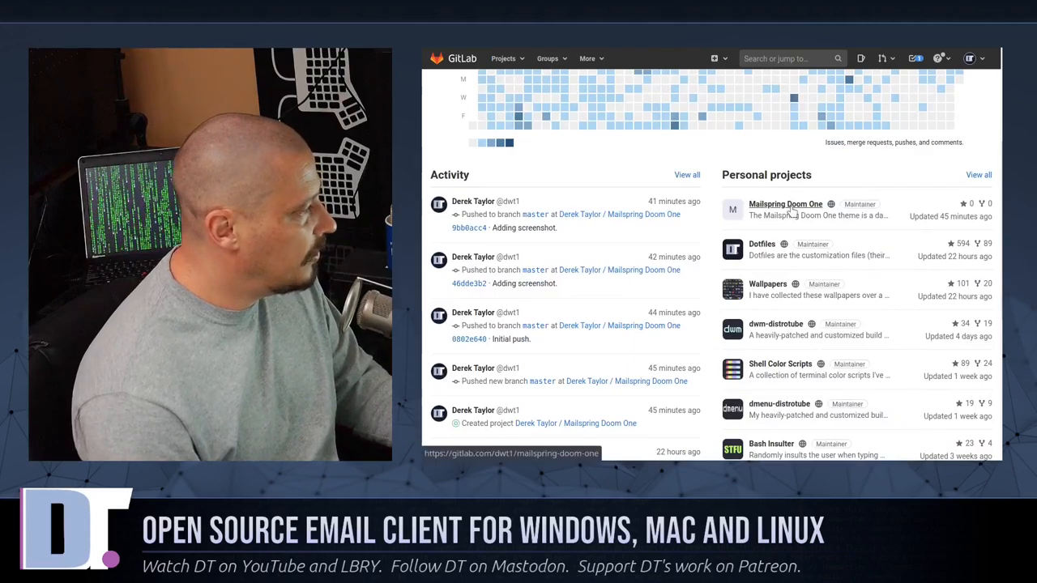
{"action": "left_click", "coordinate": [784, 203]}
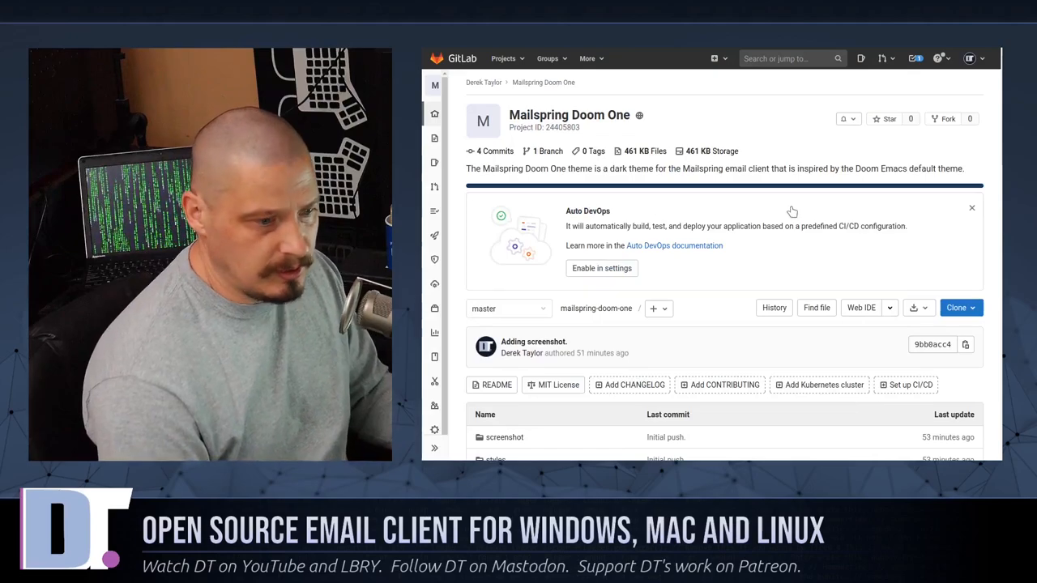
{"action": "scroll", "scroll_direction": "down", "scroll_amount": 3}
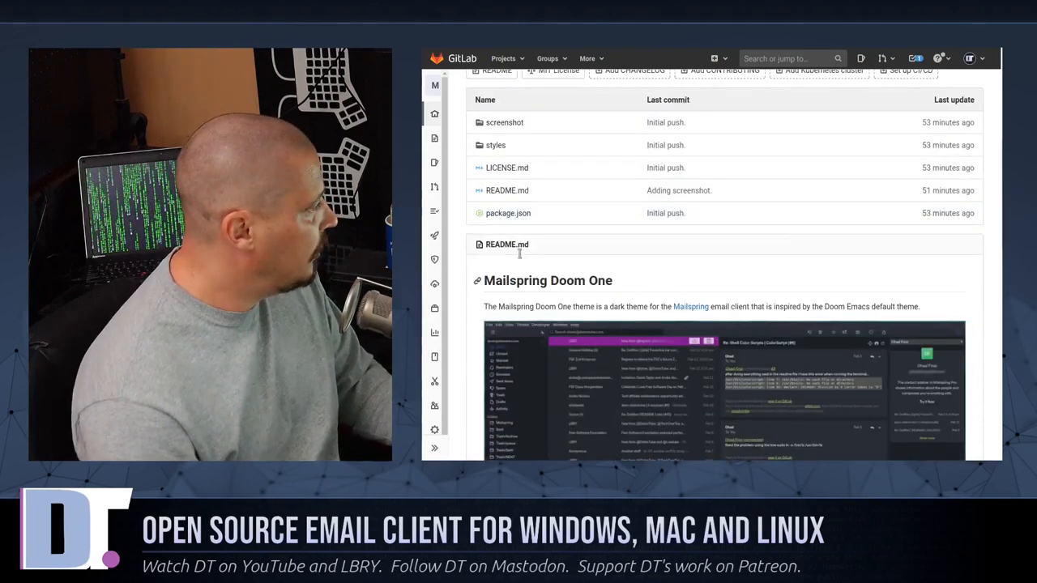
{"action": "scroll", "scroll_direction": "up", "scroll_amount": 3}
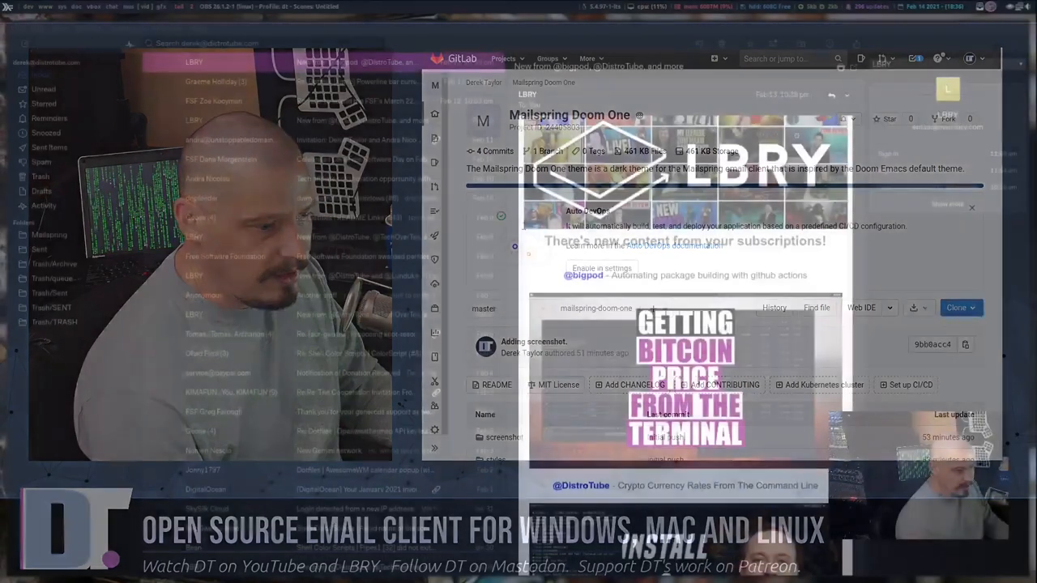
{"action": "left_click", "coordinate": [36, 28]}
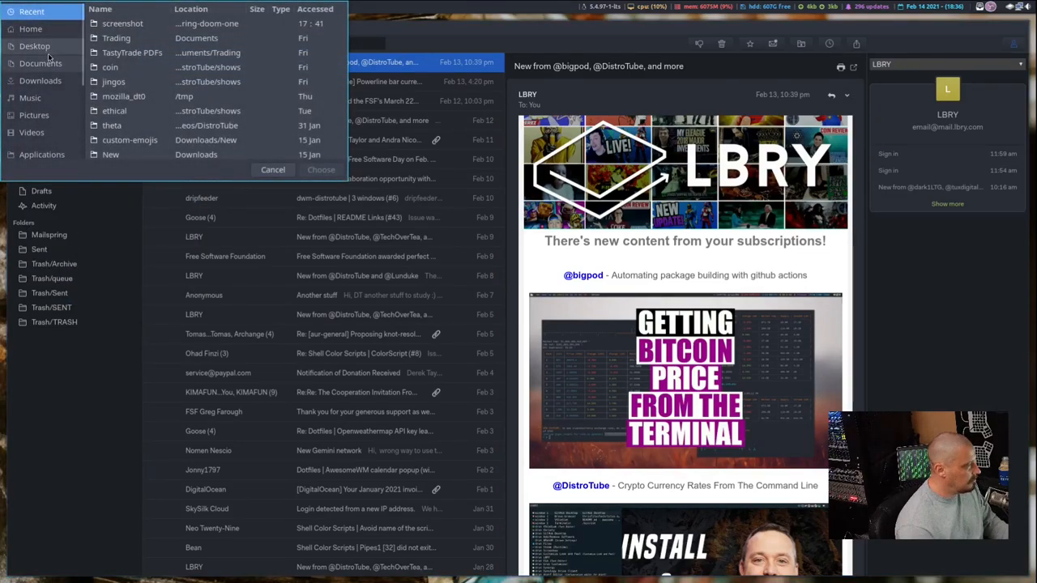
{"action": "left_click", "coordinate": [31, 45]}
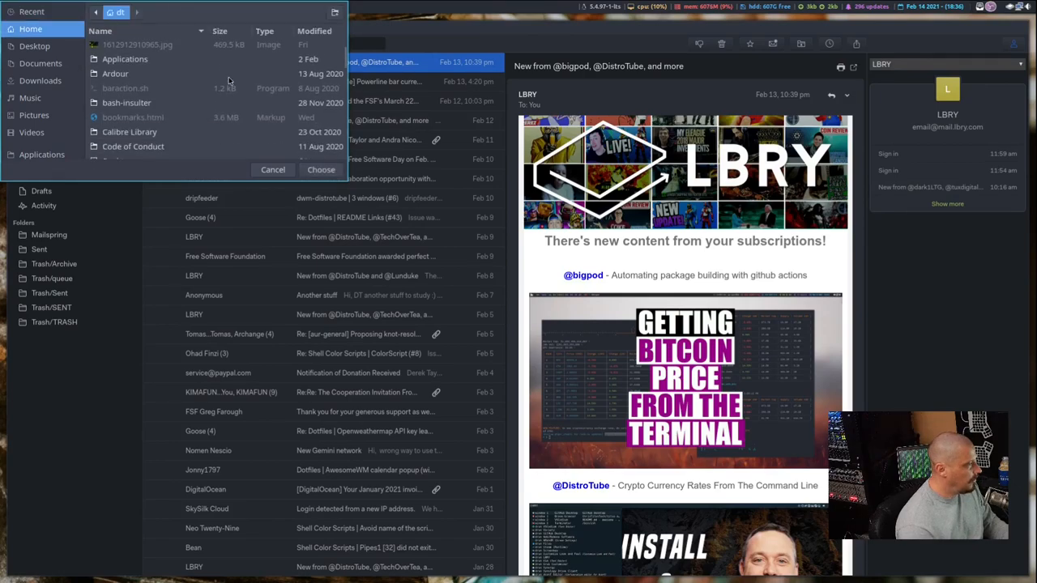
{"action": "scroll", "scroll_direction": "down", "scroll_amount": 3}
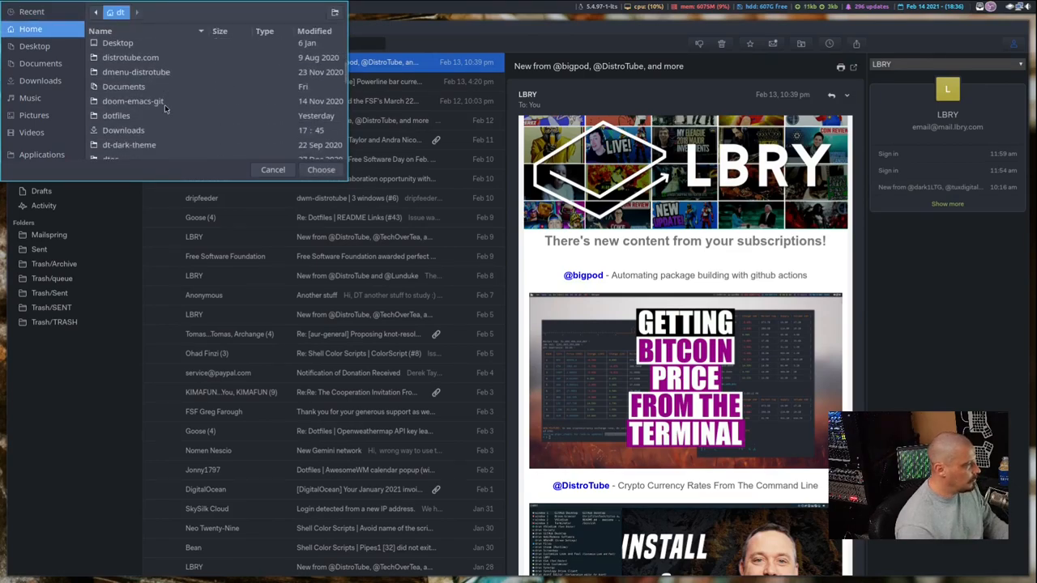
{"action": "scroll", "scroll_direction": "down", "scroll_amount": 3}
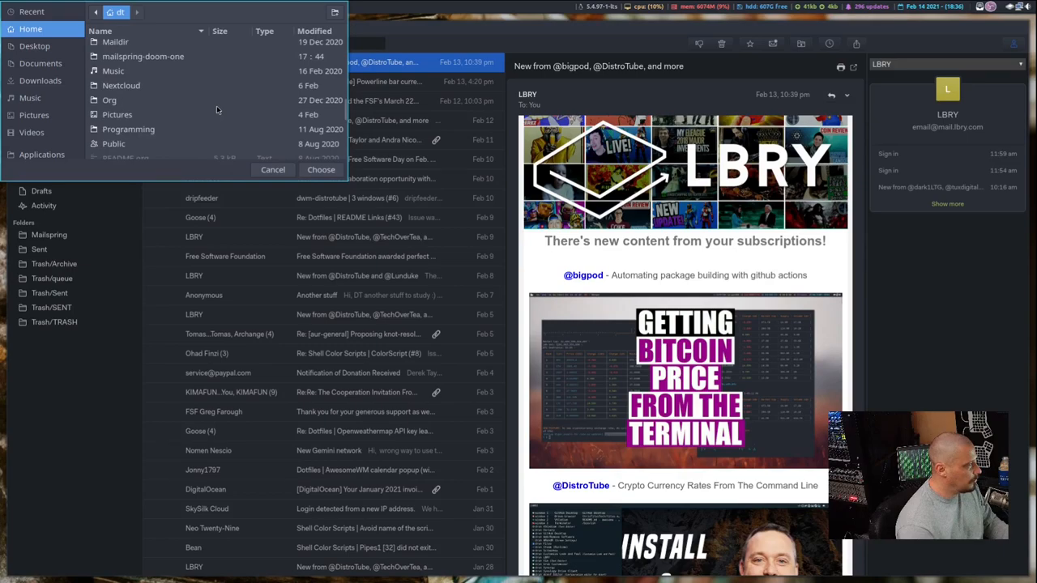
{"action": "left_click", "coordinate": [142, 55]}
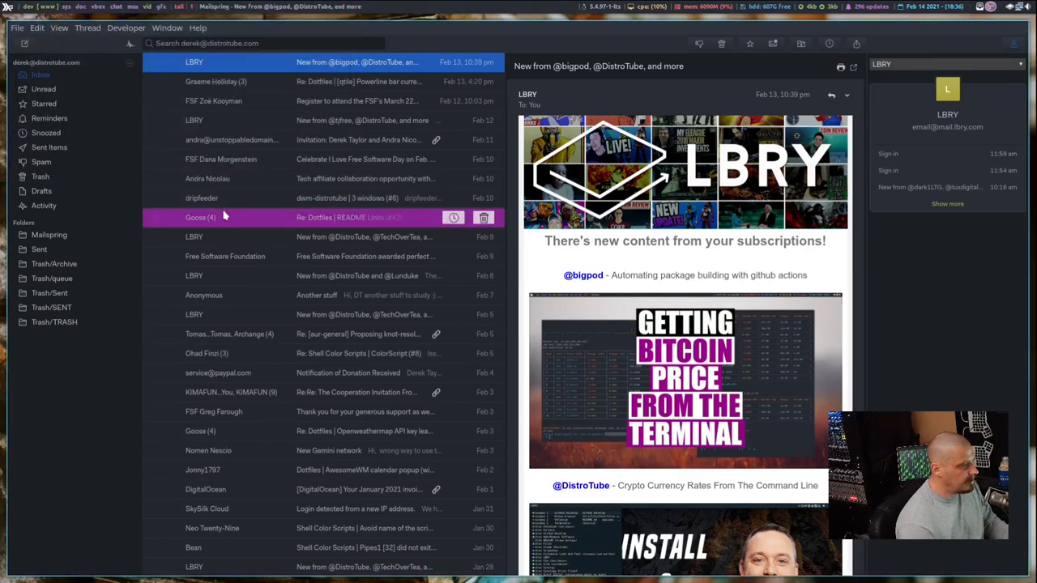
{"action": "left_click", "coordinate": [36, 27]}
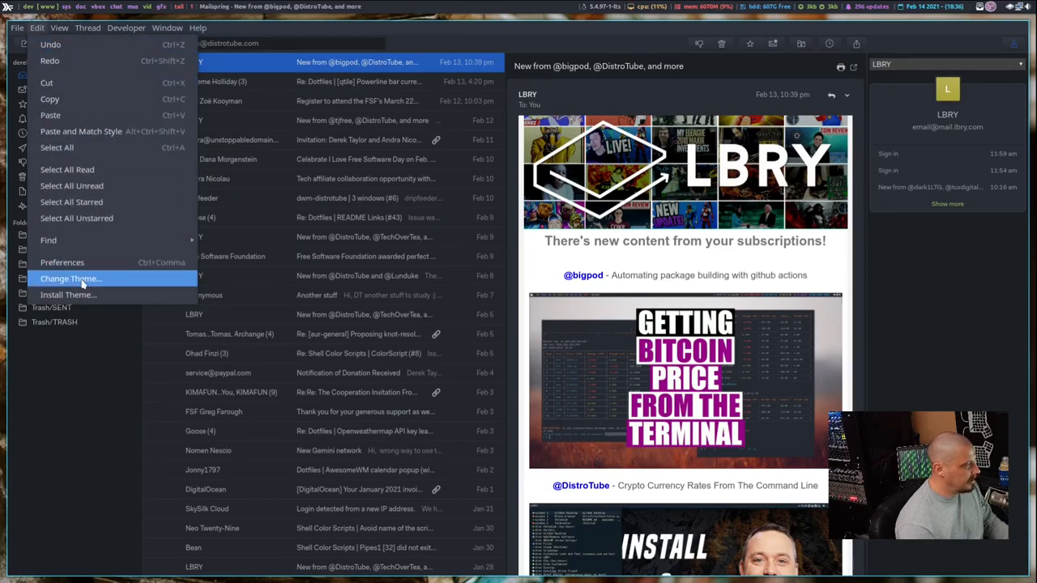
{"action": "left_click", "coordinate": [70, 278]}
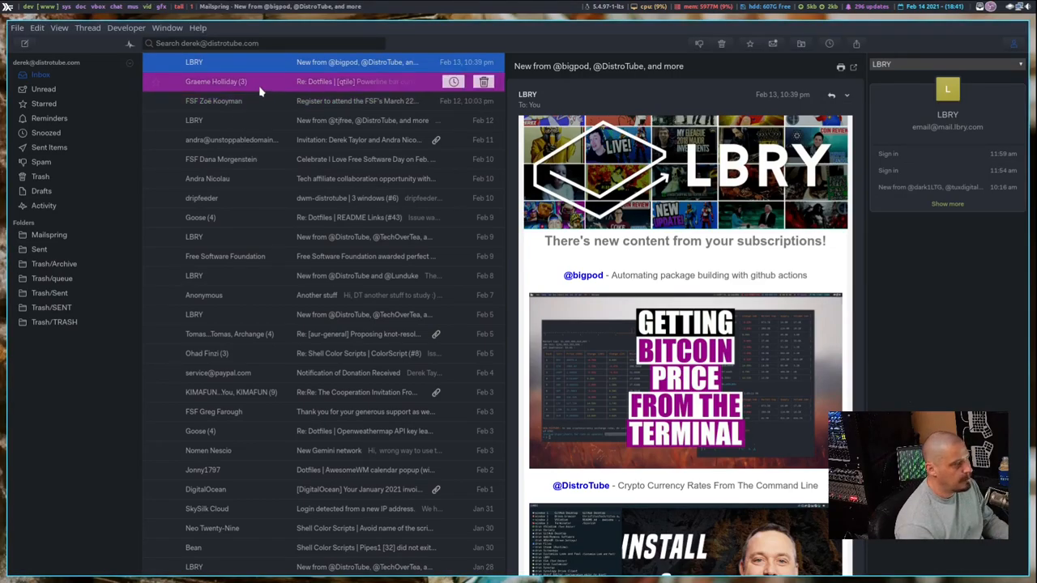
{"action": "left_click", "coordinate": [216, 81]}
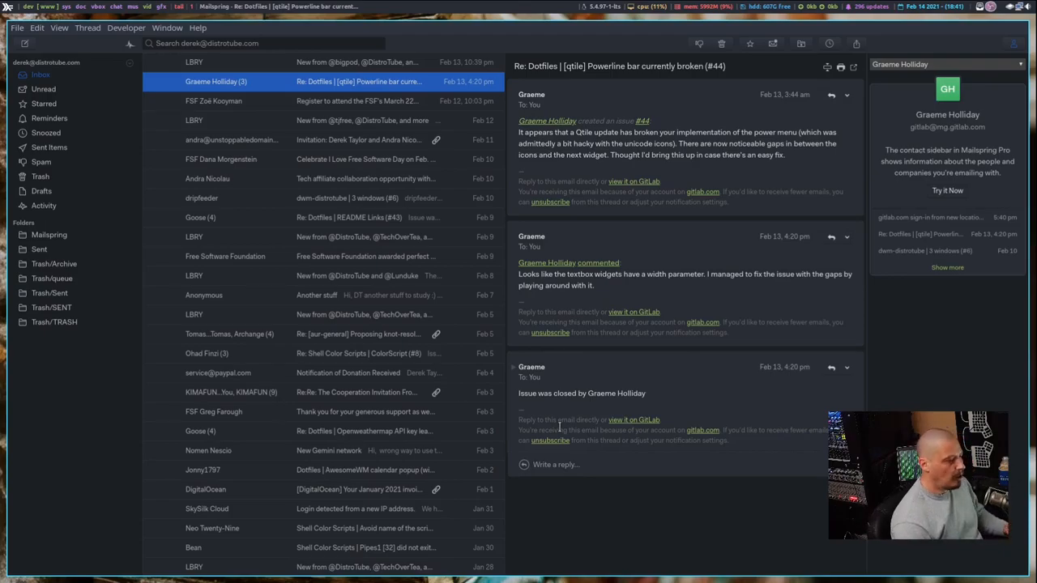
{"action": "mouse_move", "coordinate": [688, 432]}
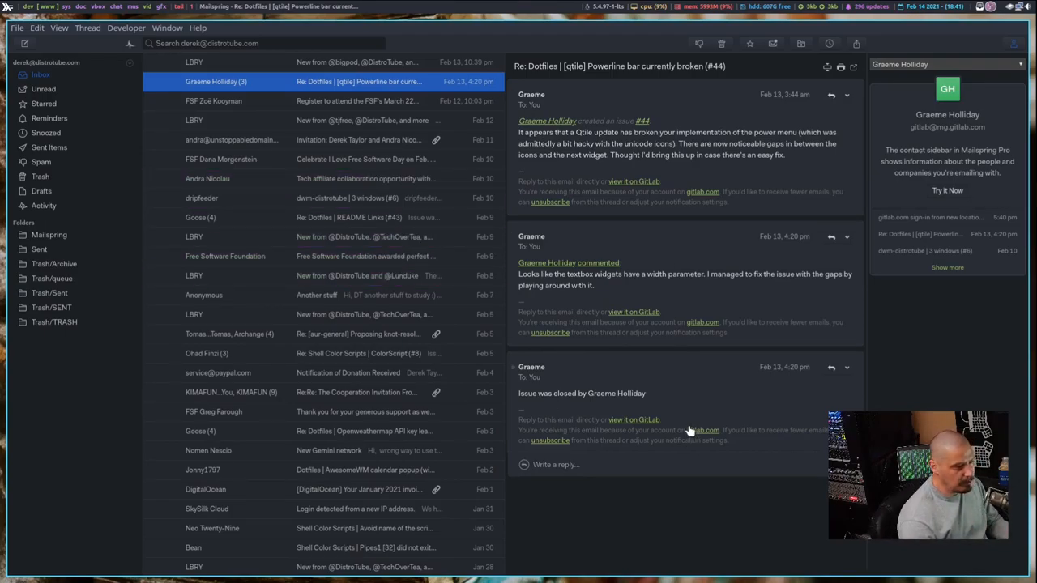
{"action": "mouse_move", "coordinate": [644, 517]}
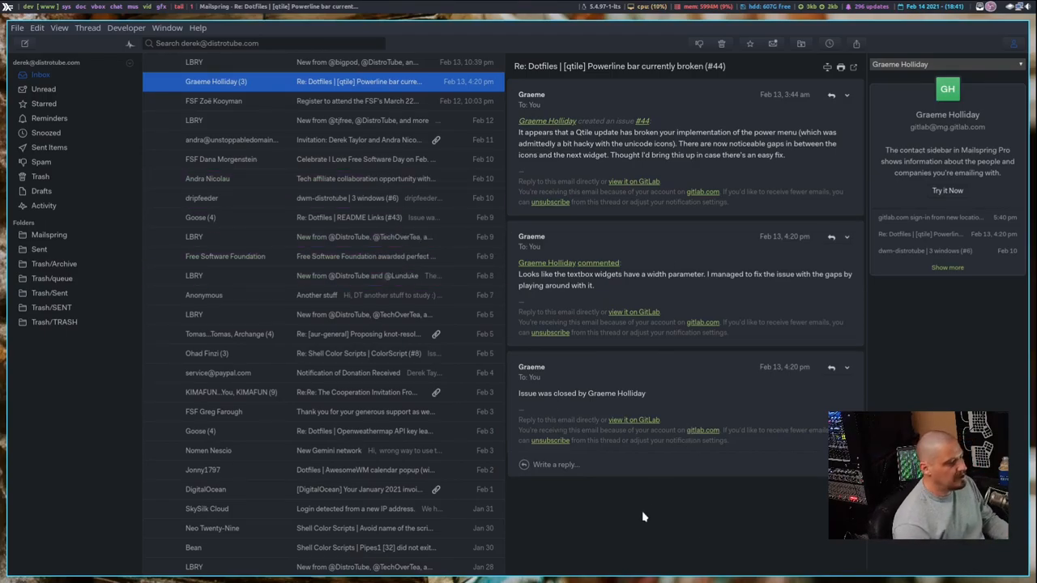
{"action": "mouse_move", "coordinate": [635, 529]}
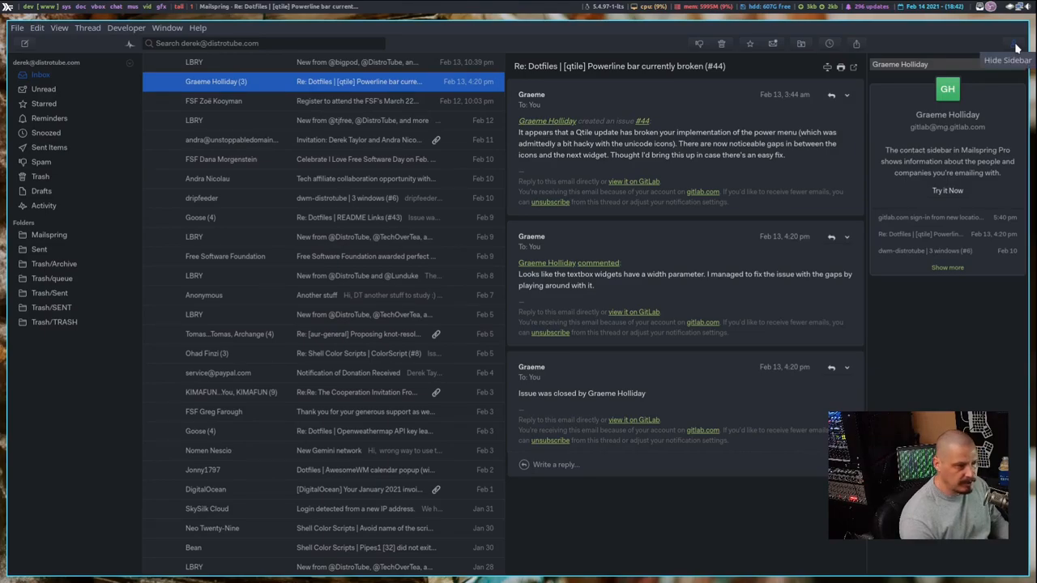
Hide the contact sidebar so the Qtile Powerline thread fills the reading area.
{"action": "left_click", "coordinate": [1015, 43]}
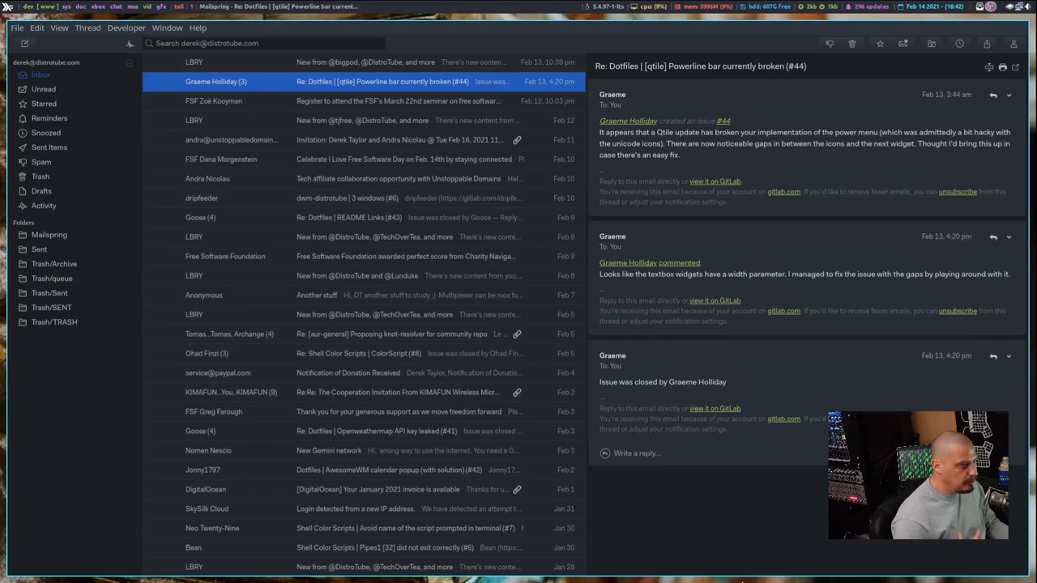
{"action": "mouse_move", "coordinate": [655, 492]}
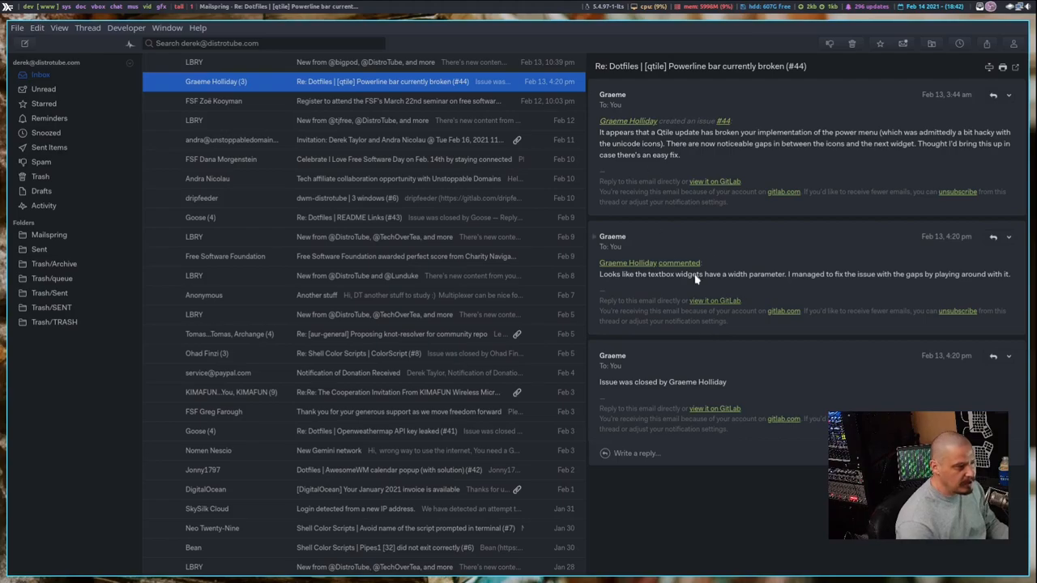
{"action": "mouse_move", "coordinate": [701, 565]}
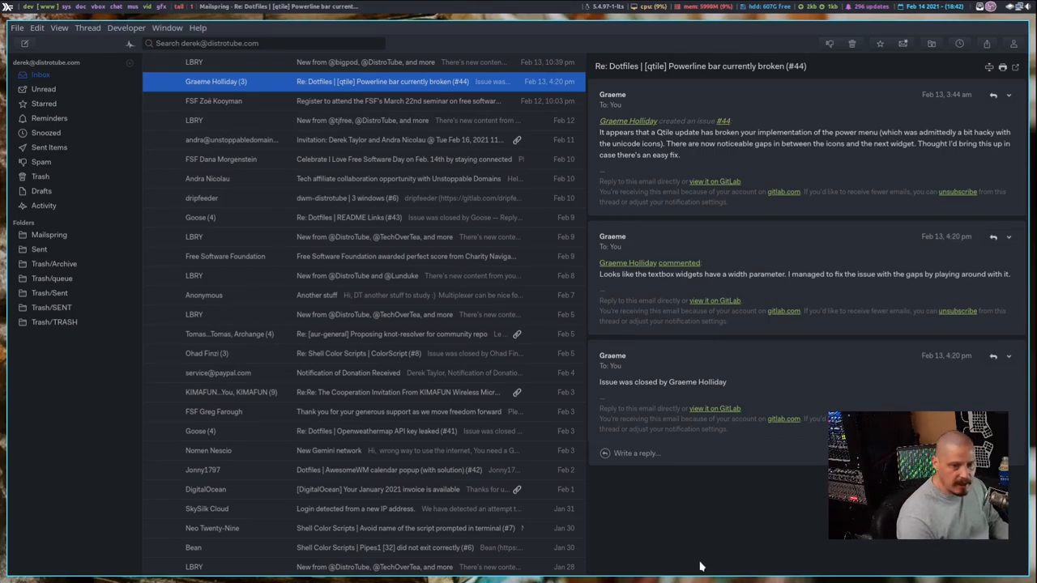
{"action": "mouse_move", "coordinate": [1016, 63]}
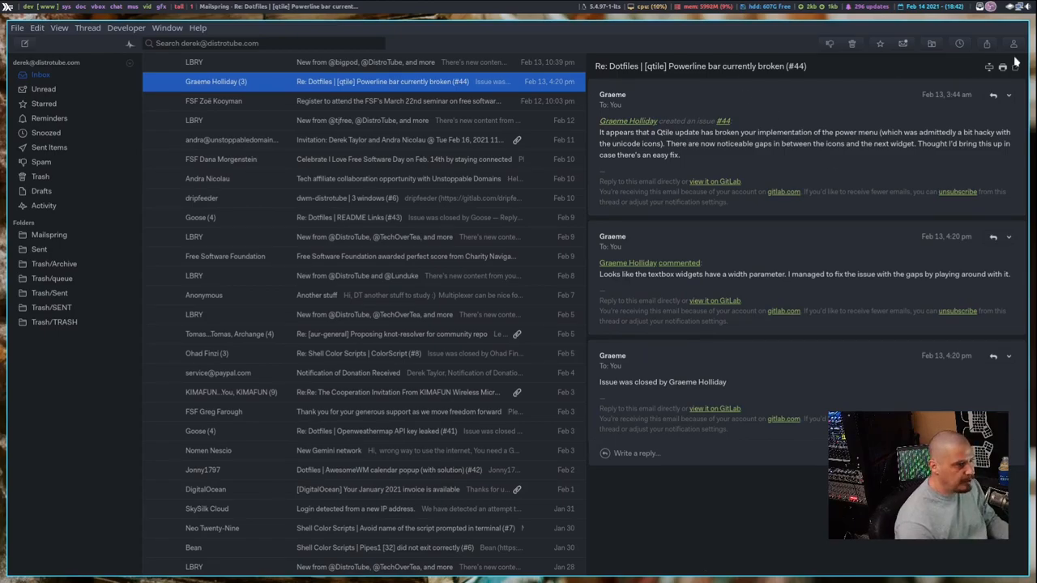
{"action": "mouse_move", "coordinate": [987, 44]}
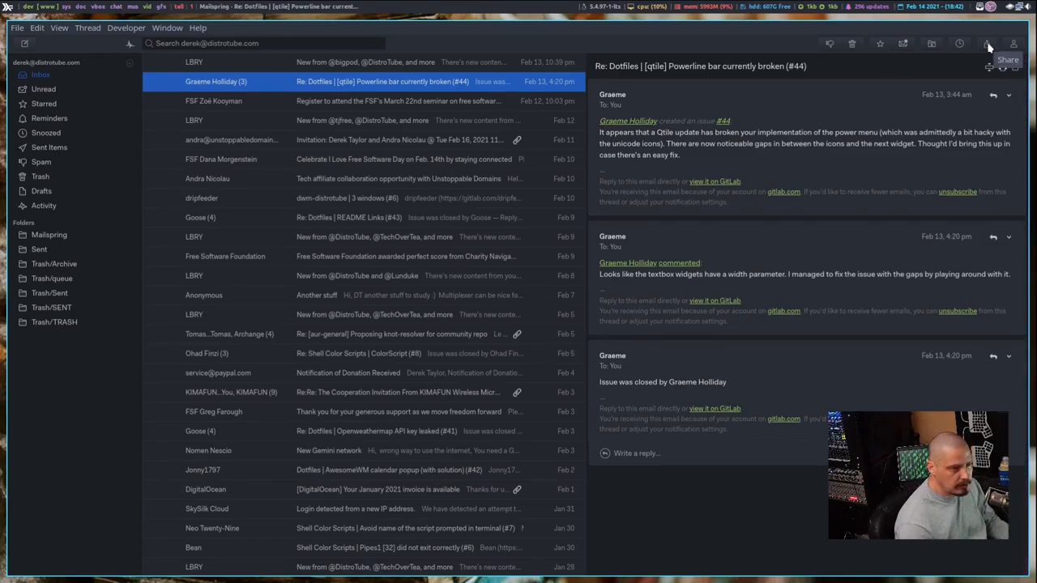
{"action": "mouse_move", "coordinate": [959, 44]}
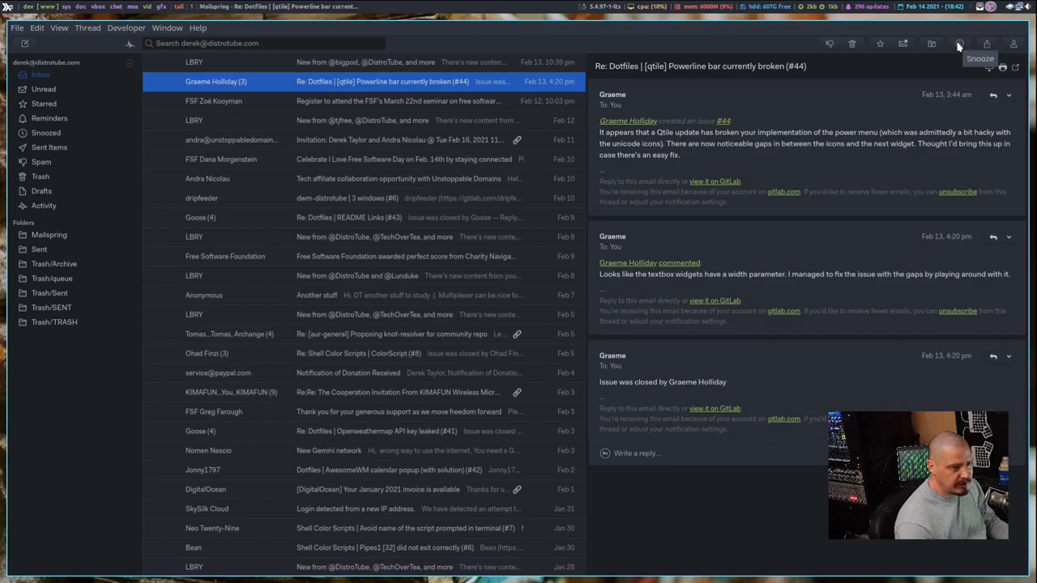
{"action": "mouse_move", "coordinate": [959, 43]}
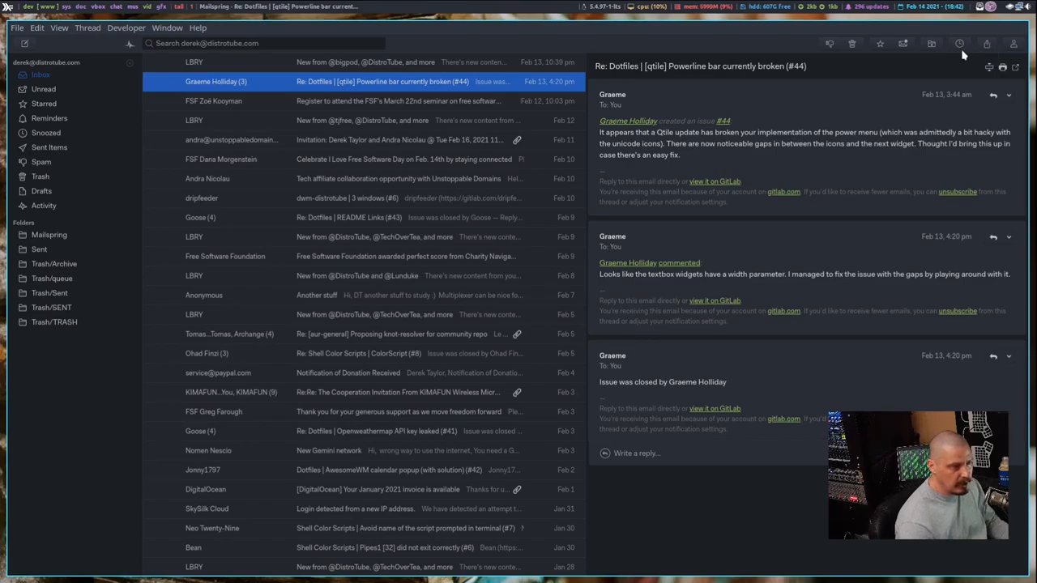
{"action": "mouse_move", "coordinate": [959, 44]}
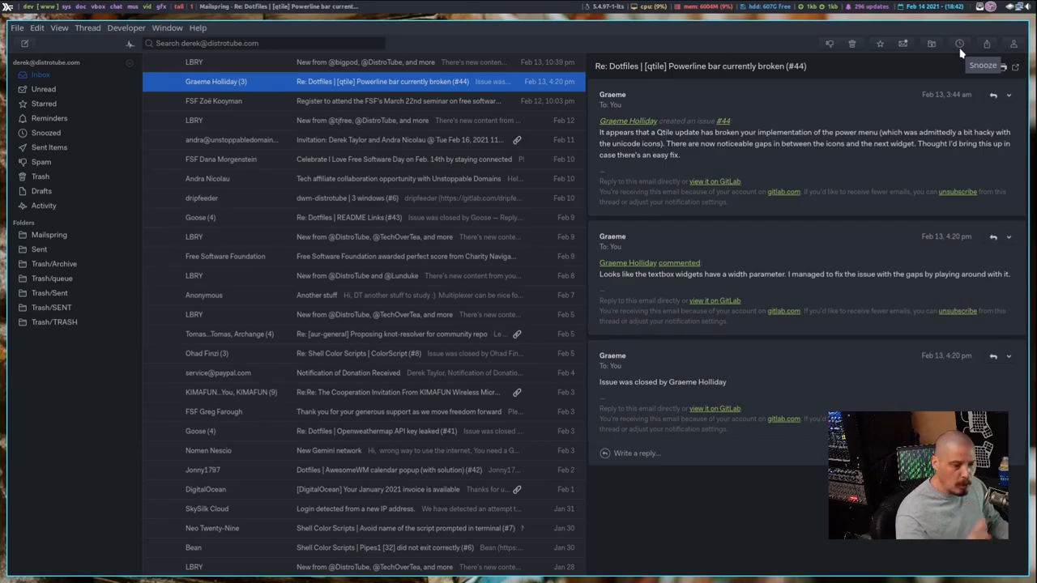
{"action": "mouse_move", "coordinate": [898, 53]}
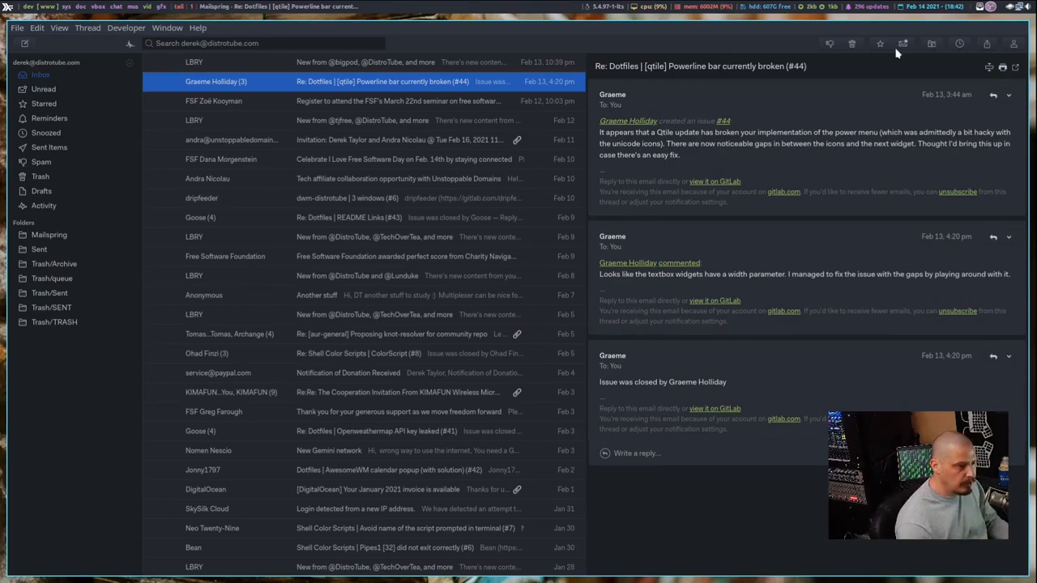
{"action": "mouse_move", "coordinate": [882, 50]}
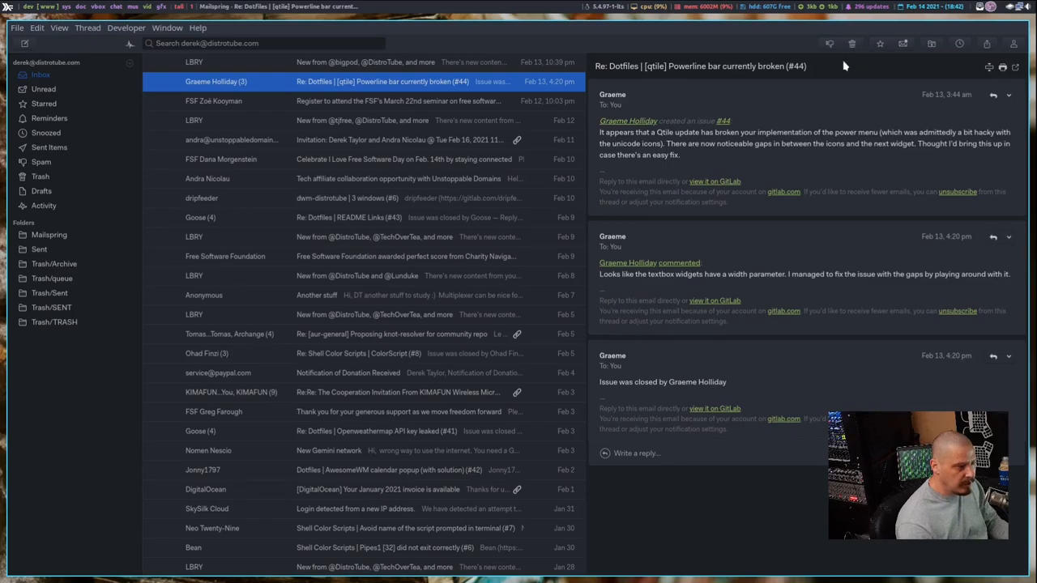
{"action": "mouse_move", "coordinate": [829, 44]}
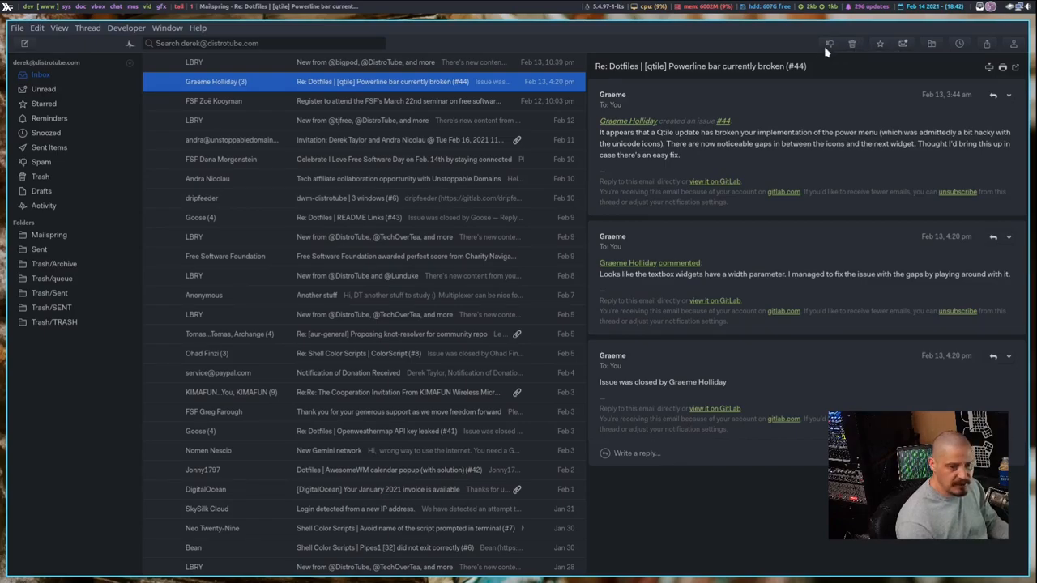
{"action": "mouse_move", "coordinate": [829, 44]}
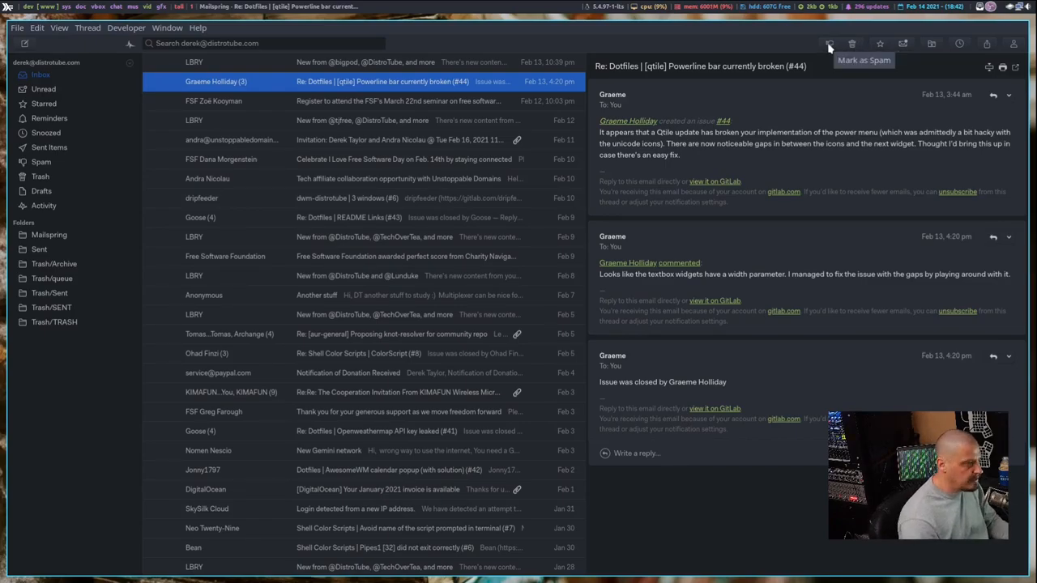
{"action": "mouse_move", "coordinate": [815, 552]}
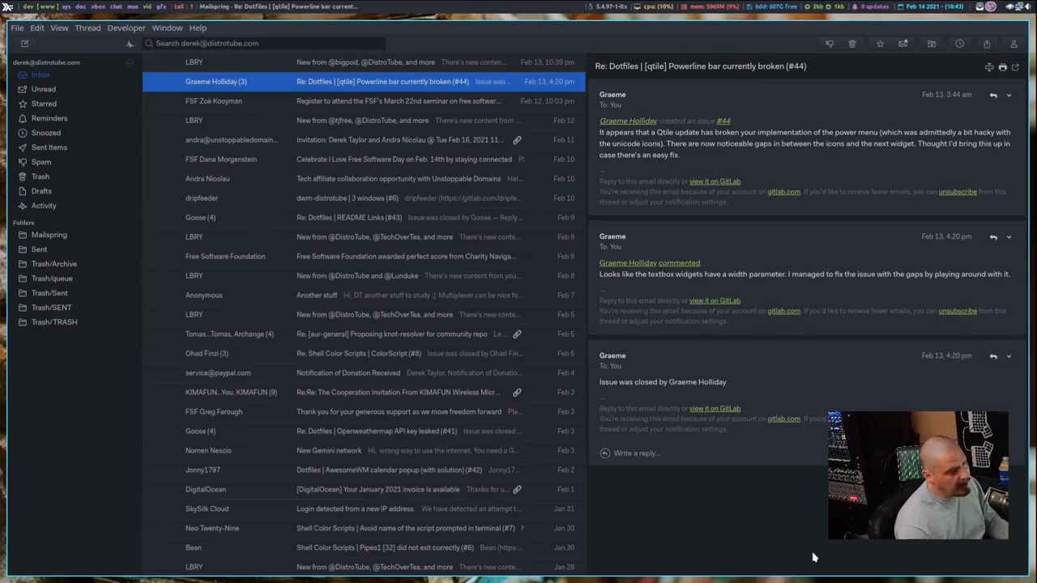
{"action": "mouse_move", "coordinate": [921, 553]}
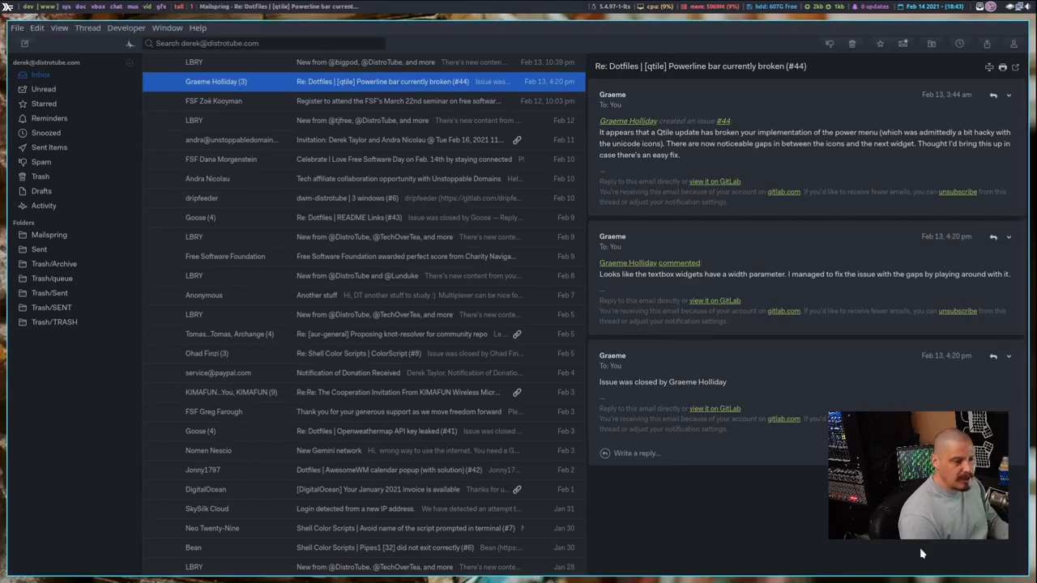